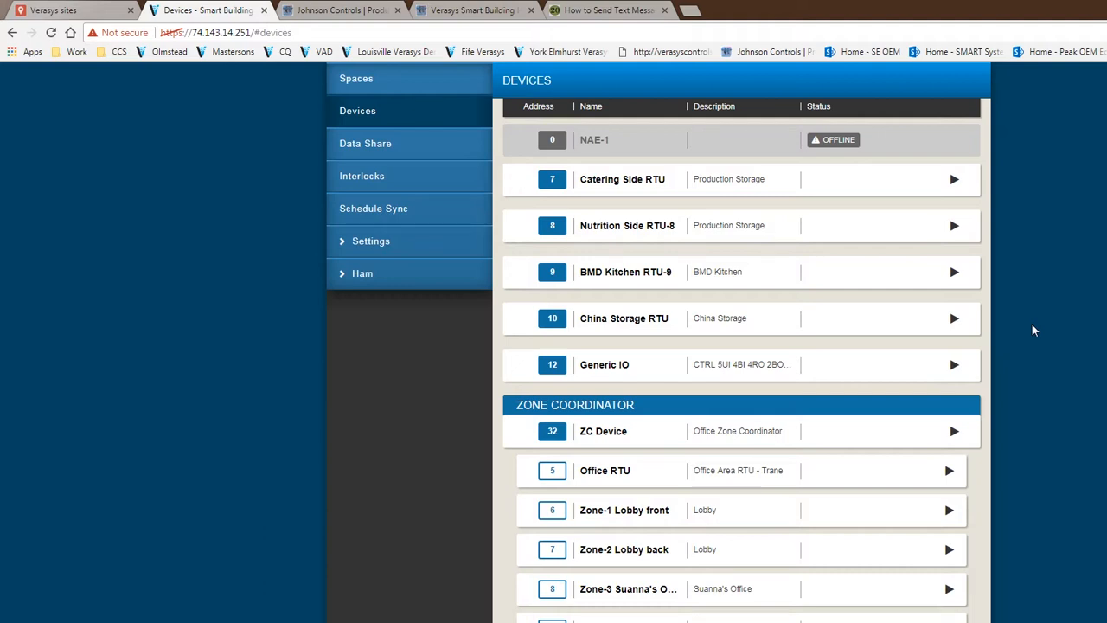
pyautogui.moveTo(1029, 113)
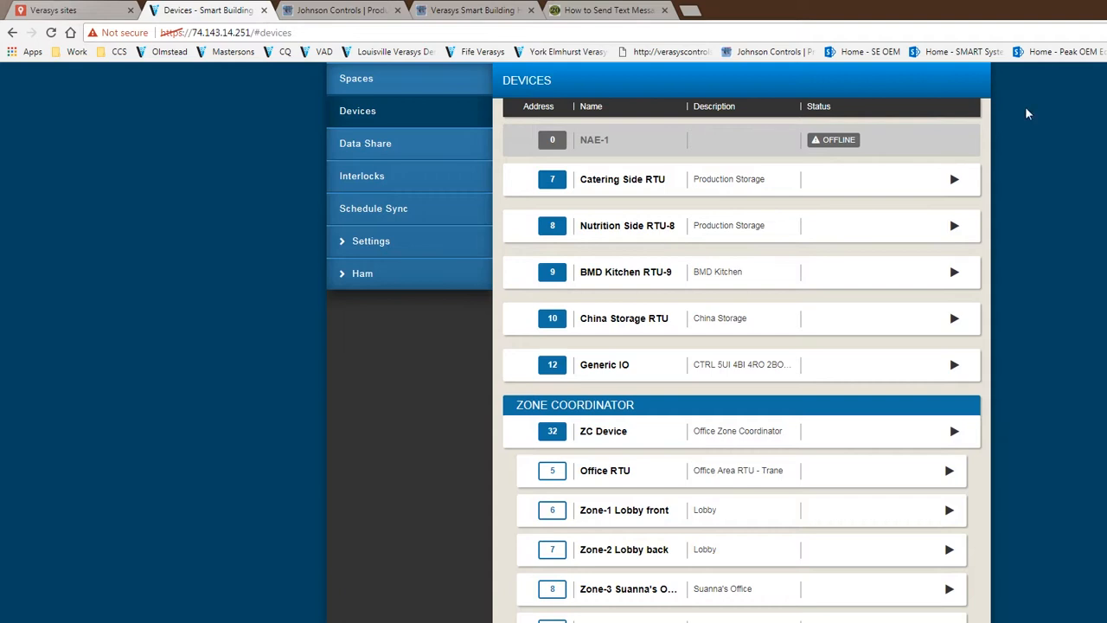
pyautogui.moveTo(500, 229)
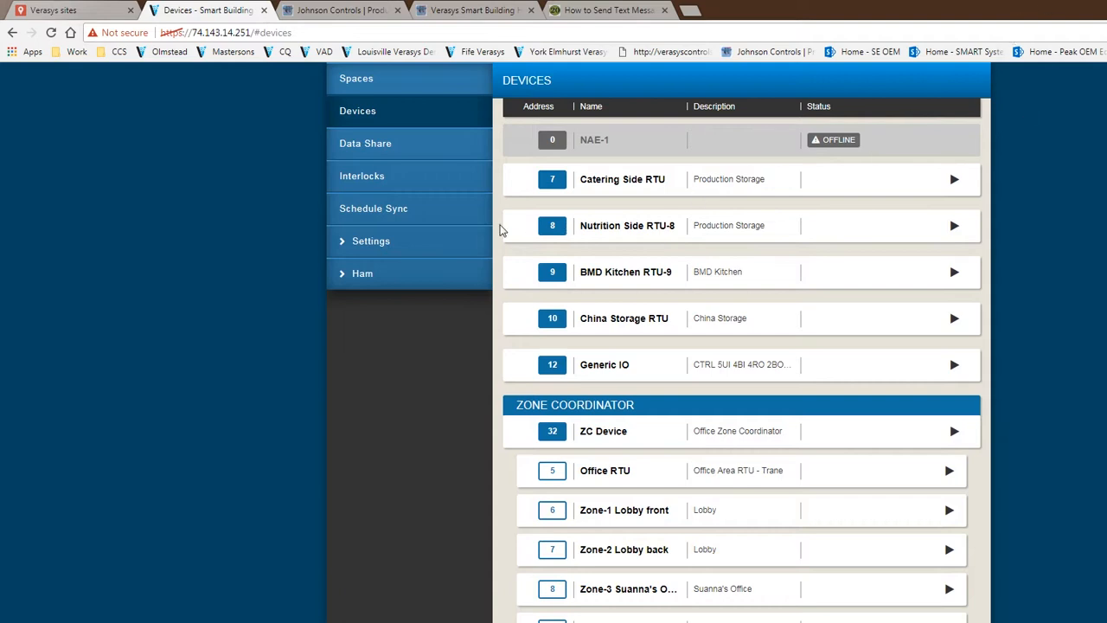
pyautogui.moveTo(612, 575)
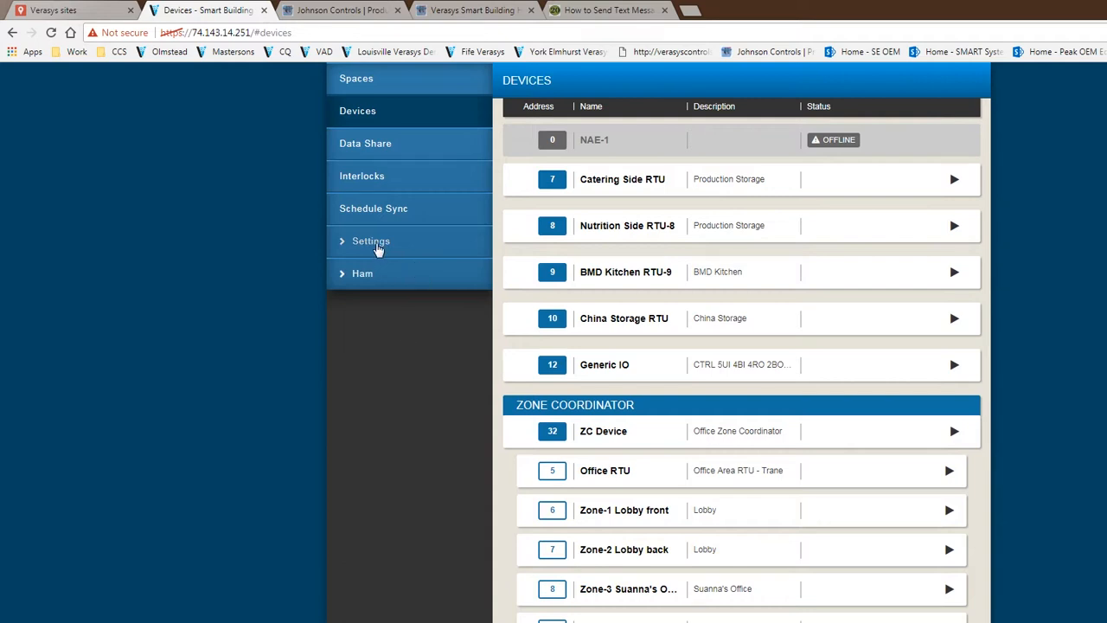
# - Show the Administration user list with its nine Admin accounts from Settings
pyautogui.click(371, 241)
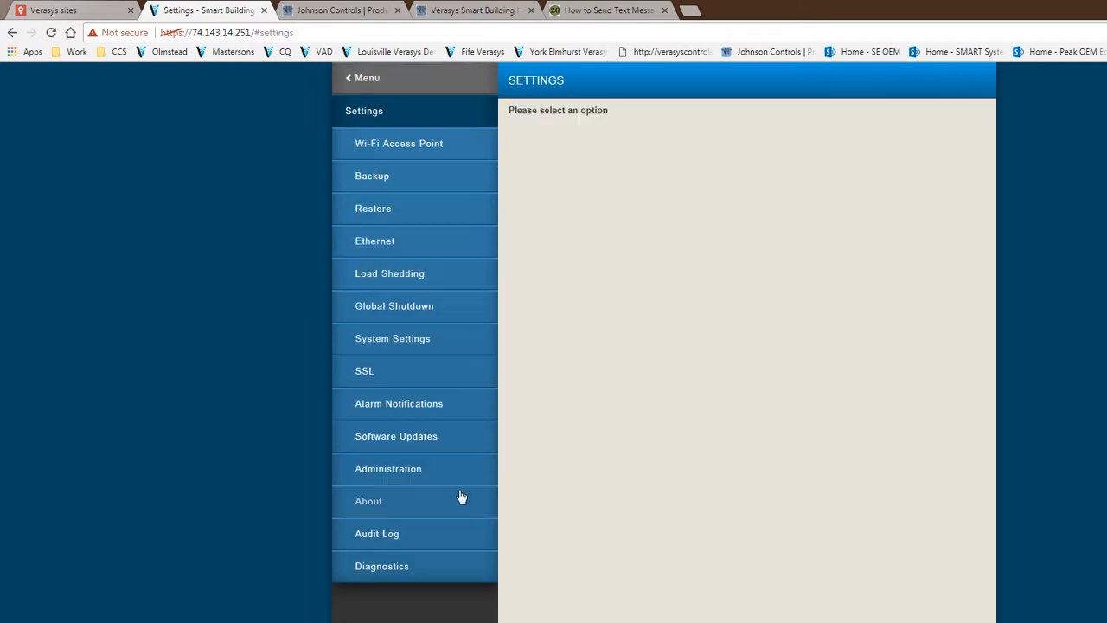
pyautogui.click(387, 468)
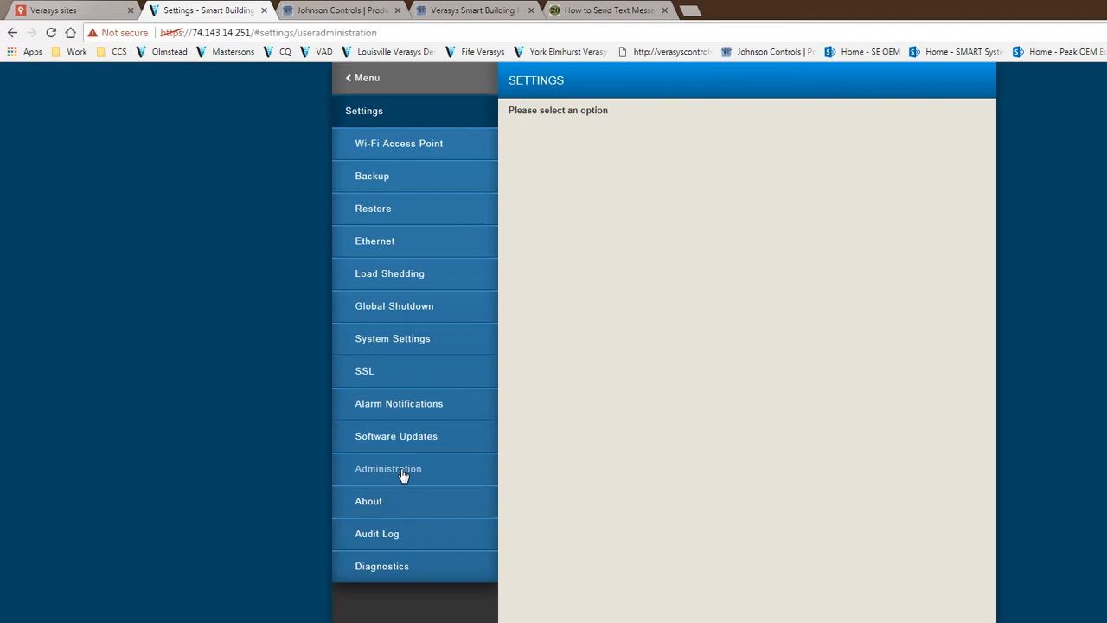
pyautogui.click(388, 468)
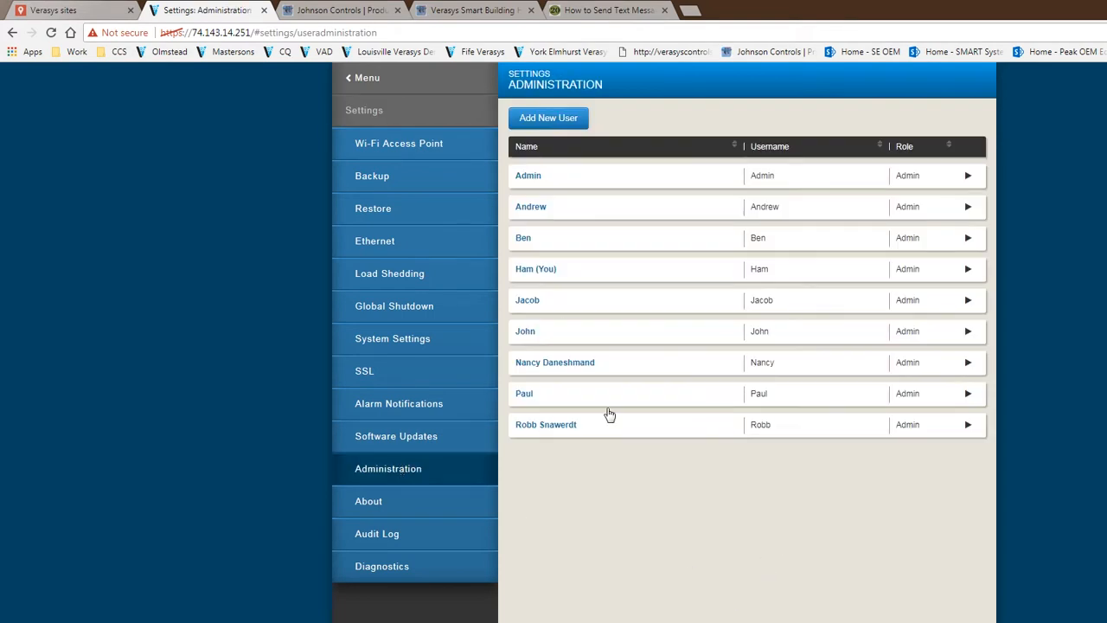
pyautogui.moveTo(599, 577)
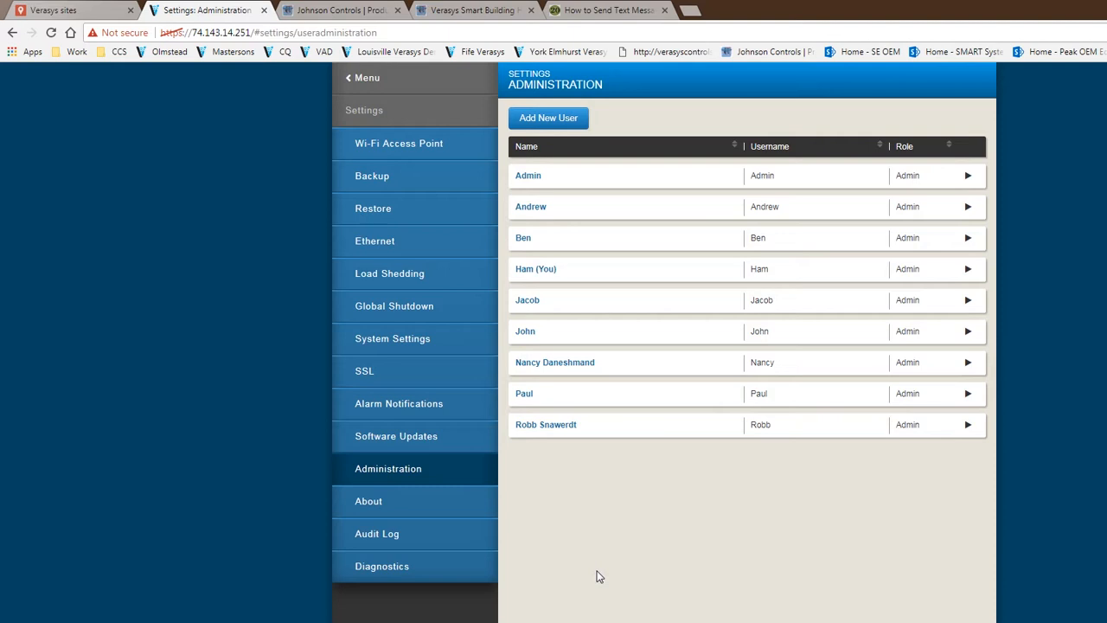
pyautogui.moveTo(488, 554)
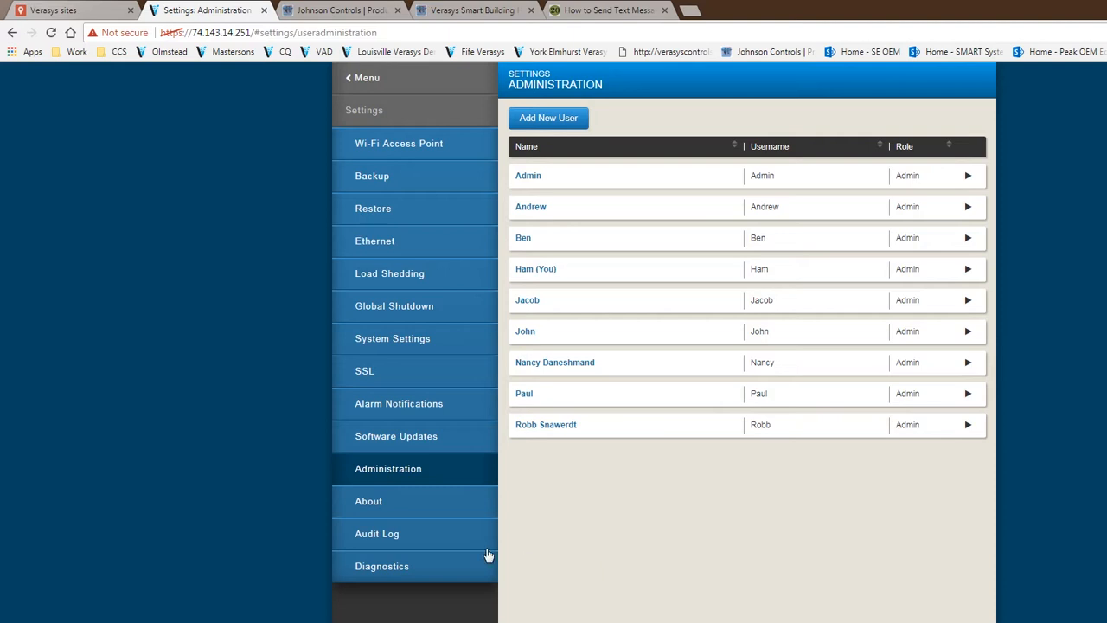
pyautogui.moveTo(721, 410)
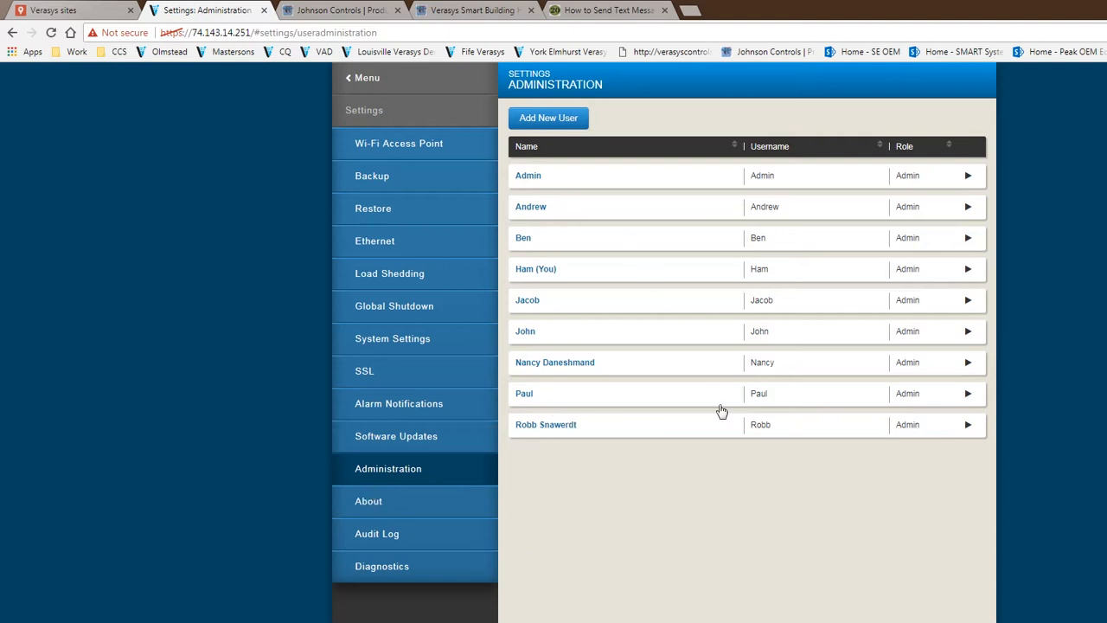
pyautogui.moveTo(602, 147)
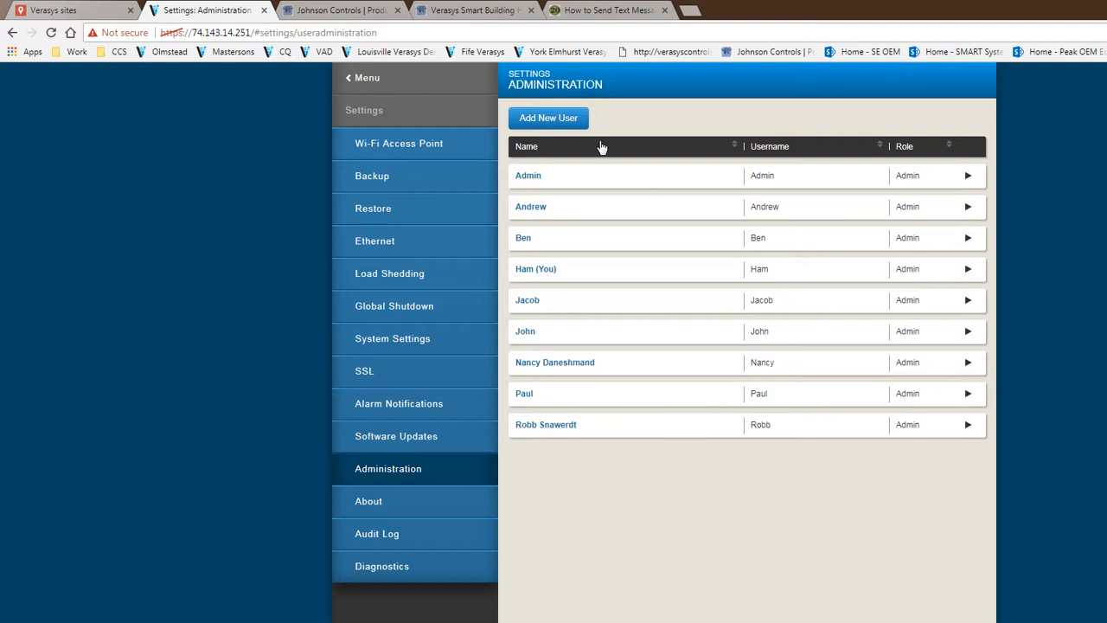
# - Start a new user with the suggested 'Nancy' full name, a username, and a matching password
pyautogui.click(548, 118)
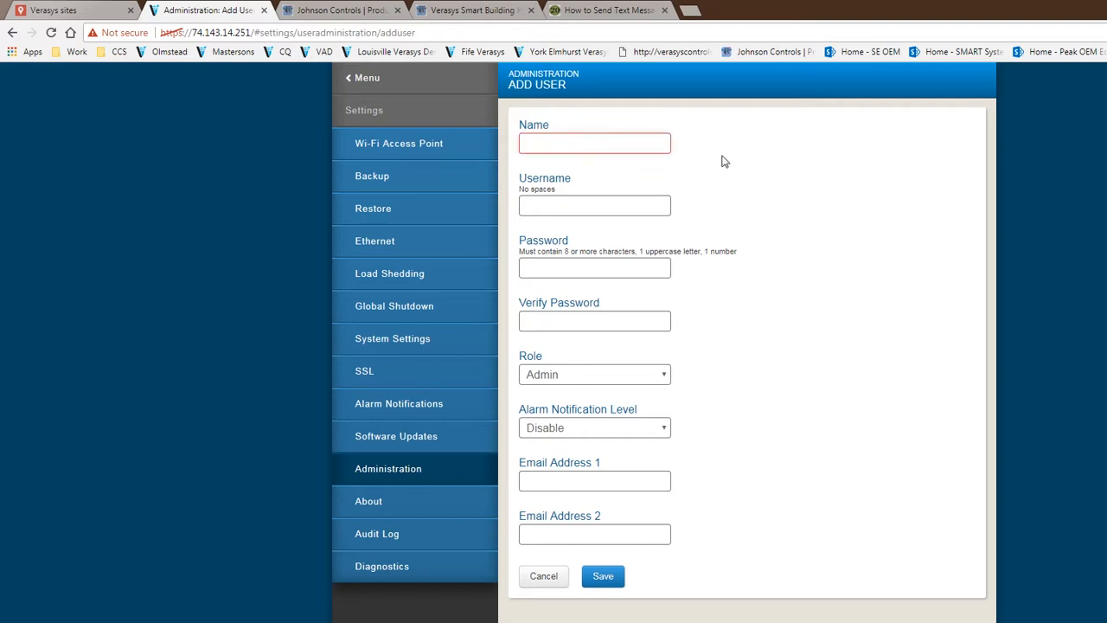
pyautogui.write('Nancy')
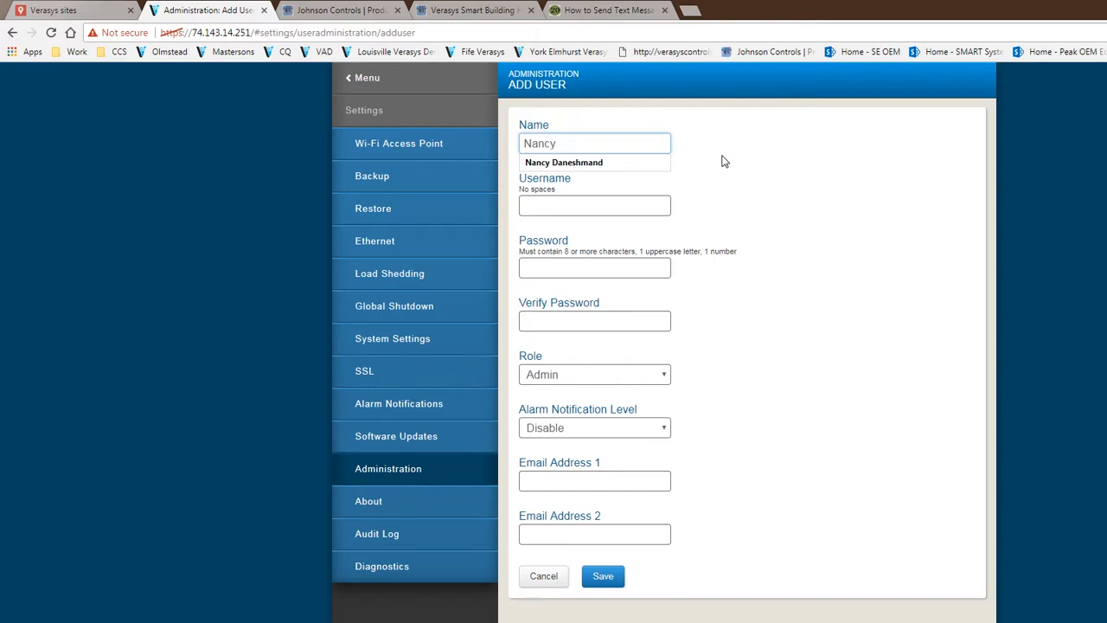
pyautogui.click(563, 162)
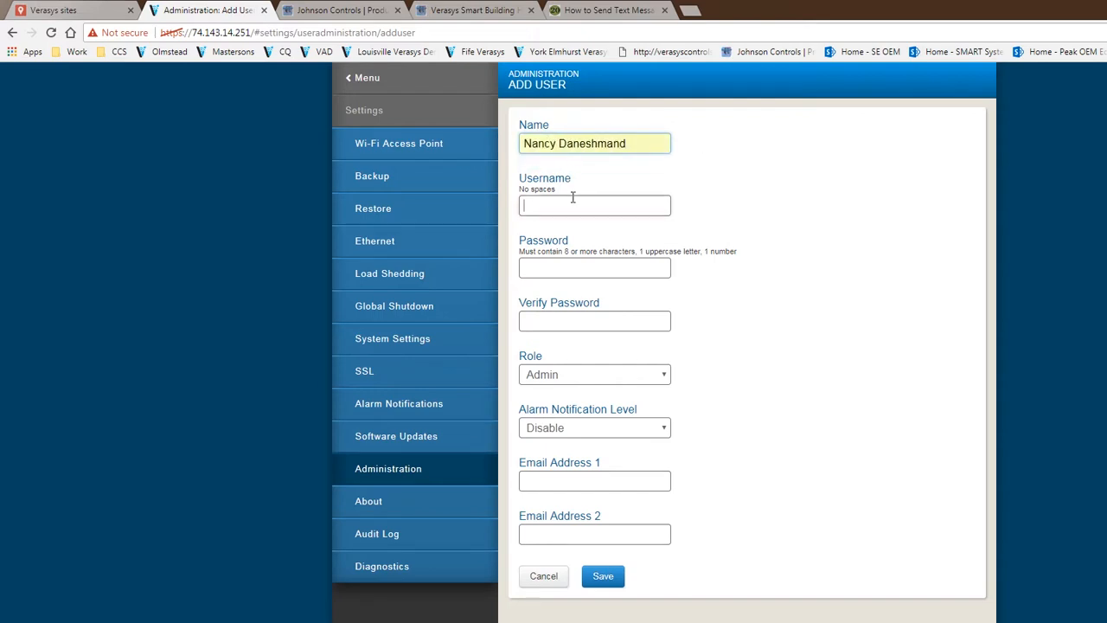
pyautogui.write('Nancy')
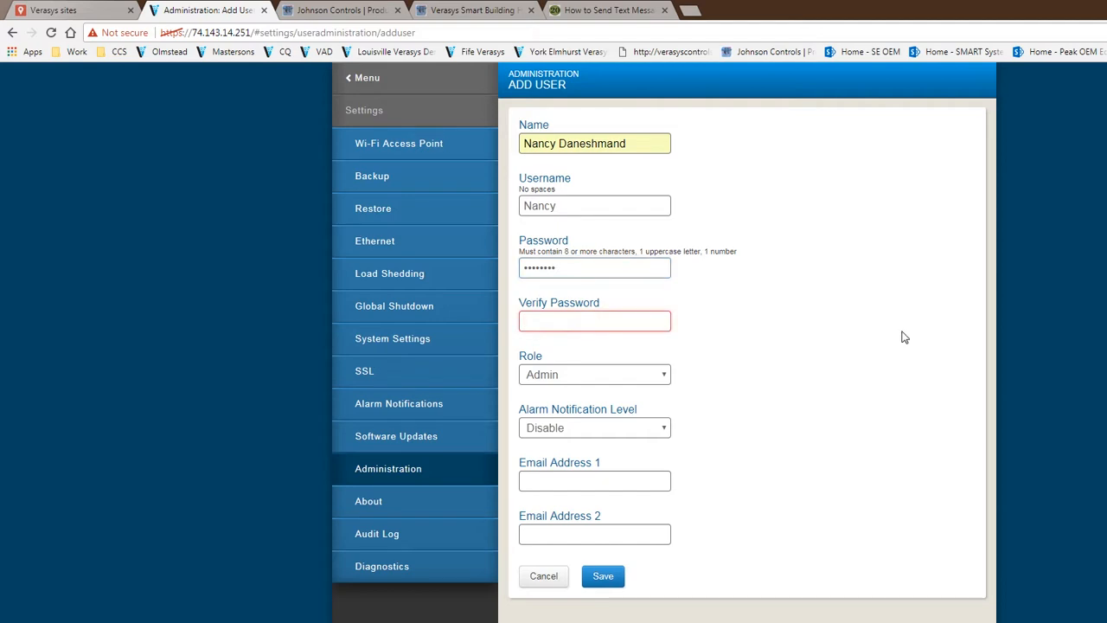
pyautogui.write('•••••')
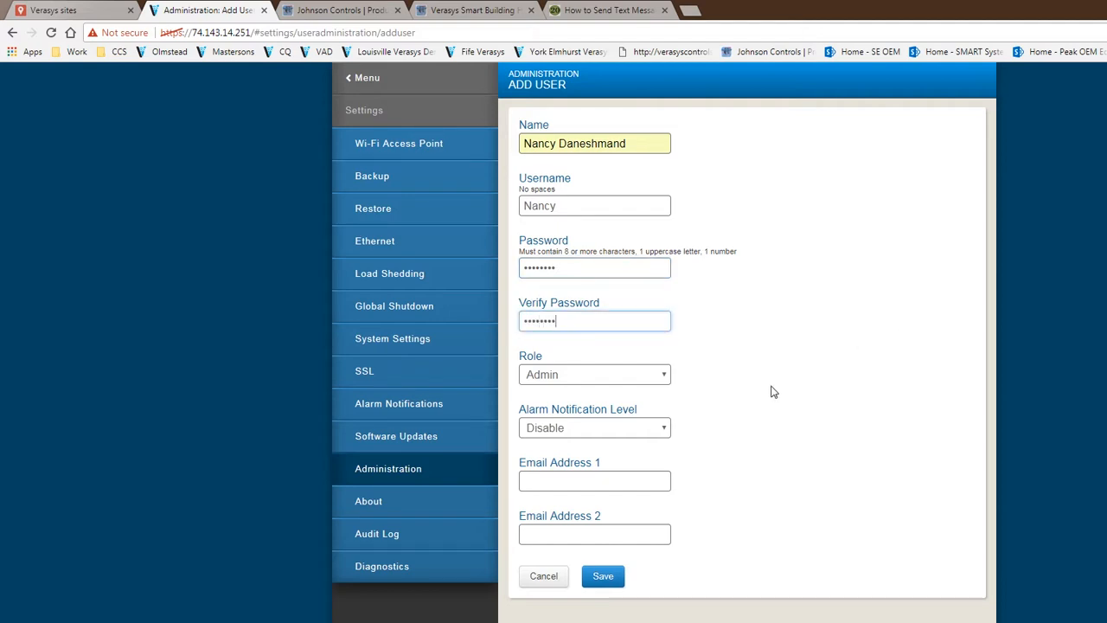
pyautogui.moveTo(718, 362)
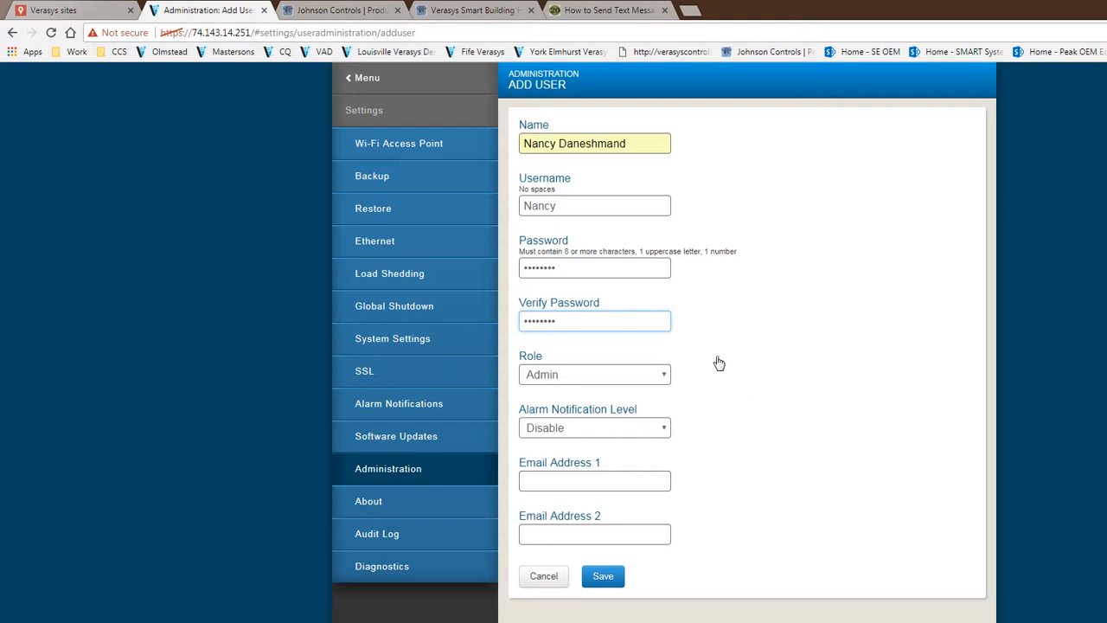
pyautogui.moveTo(710, 369)
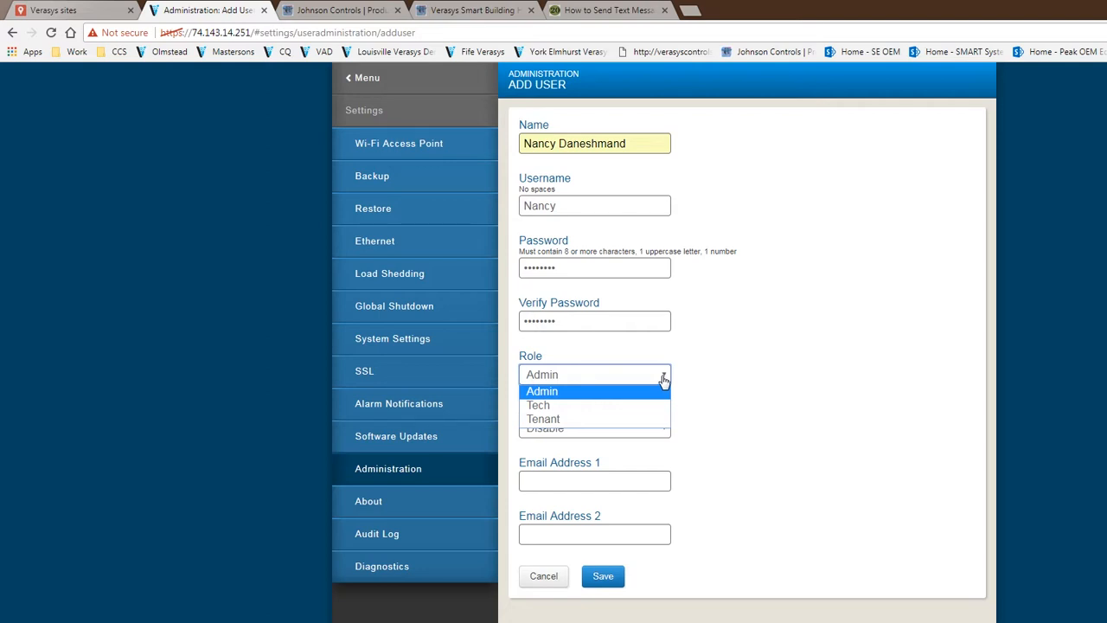
pyautogui.moveTo(647, 387)
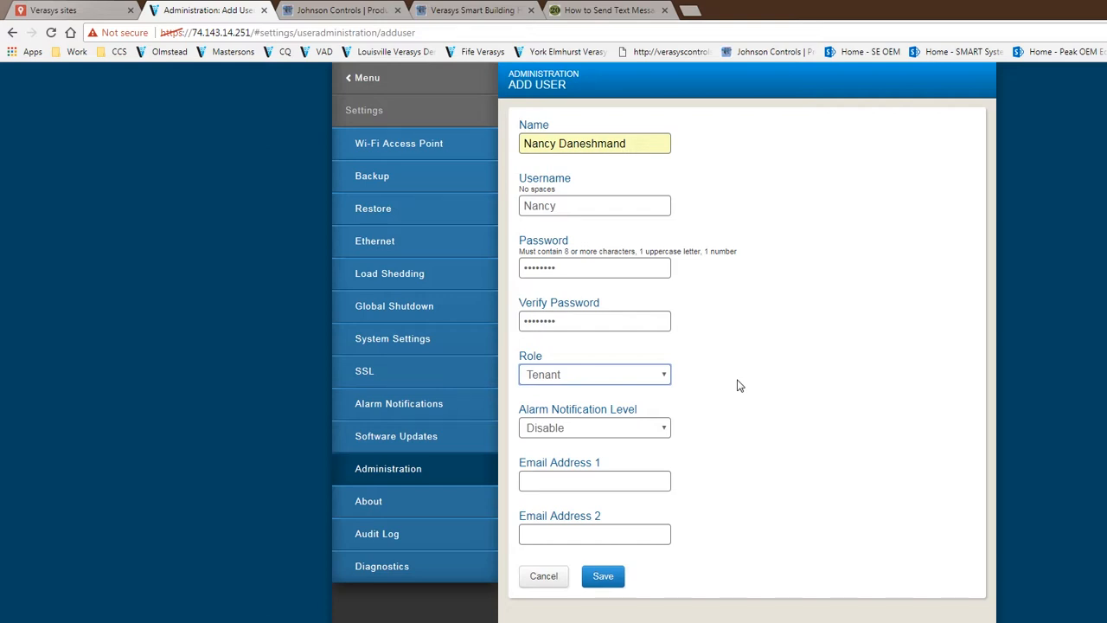
pyautogui.moveTo(681, 390)
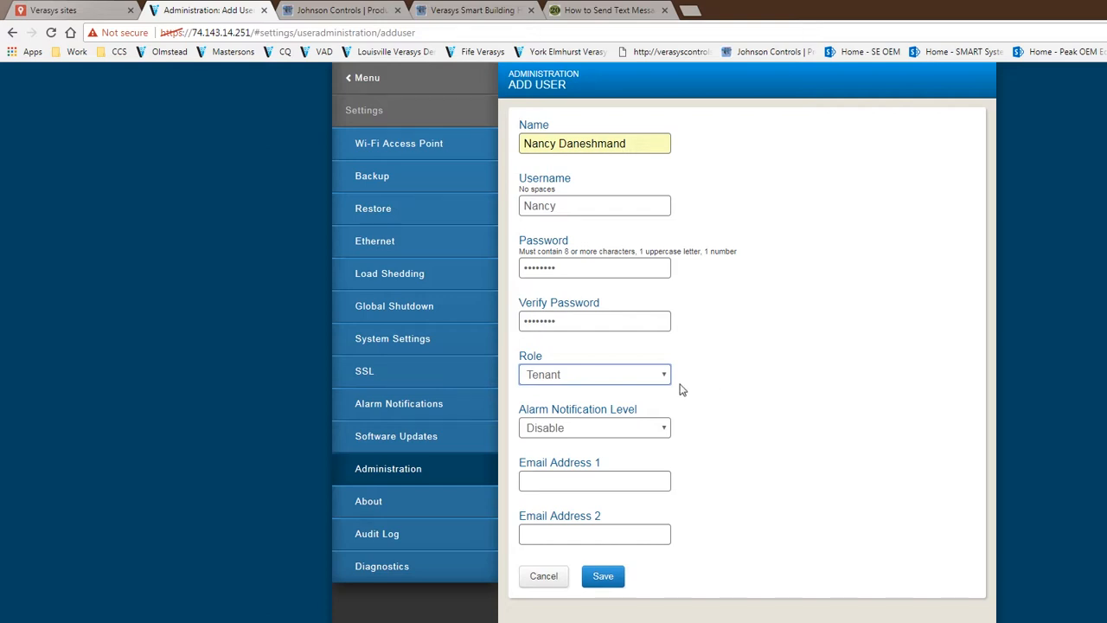
pyautogui.click(594, 373)
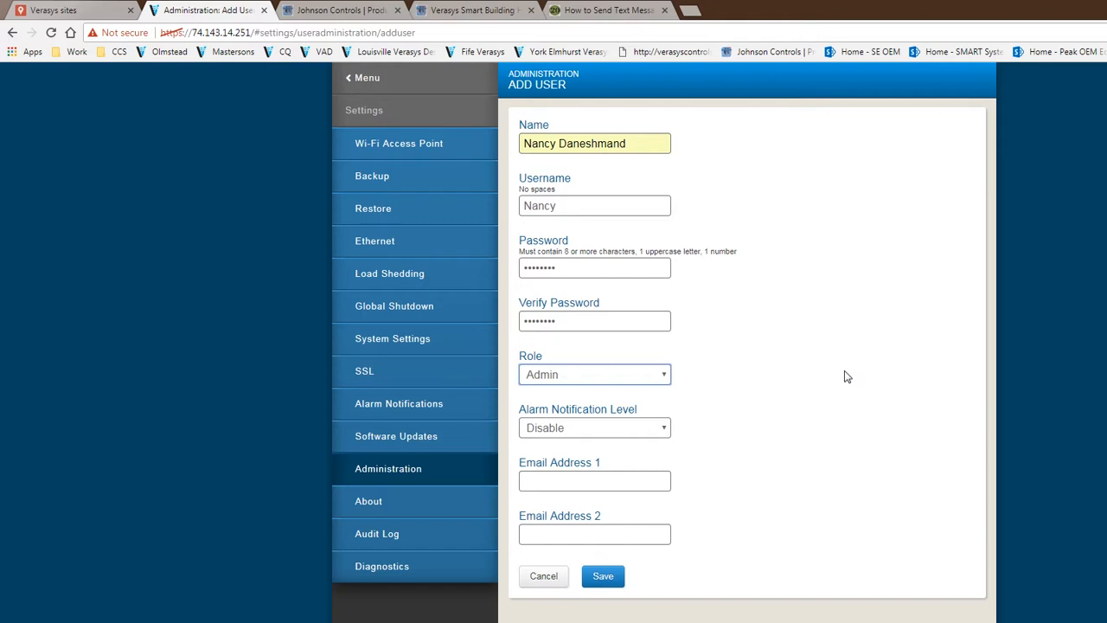
pyautogui.moveTo(771, 404)
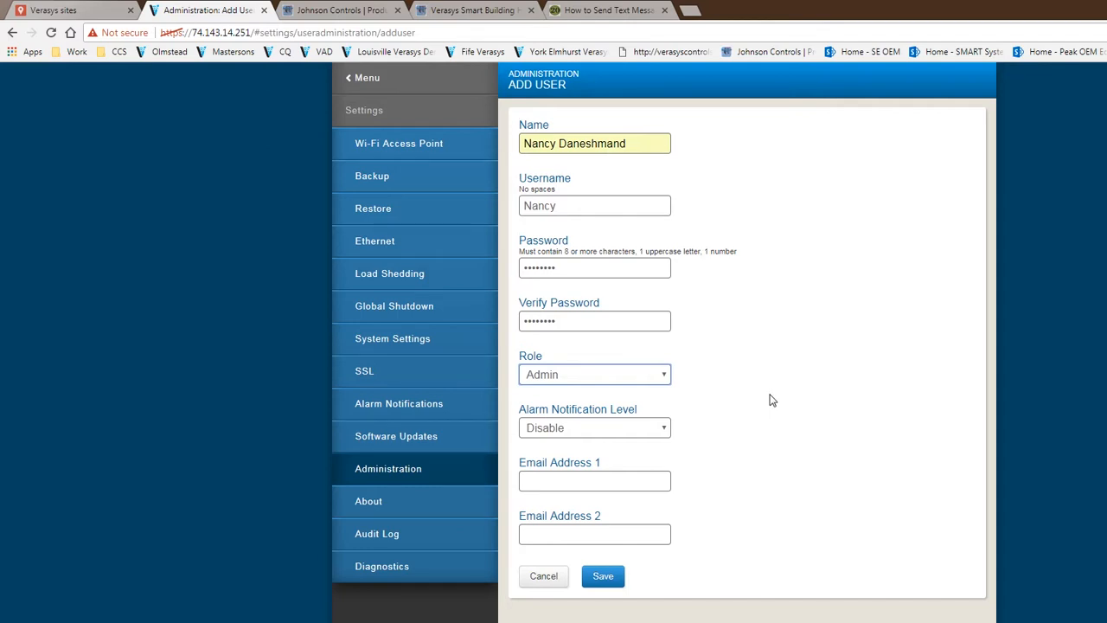
pyautogui.moveTo(602, 576)
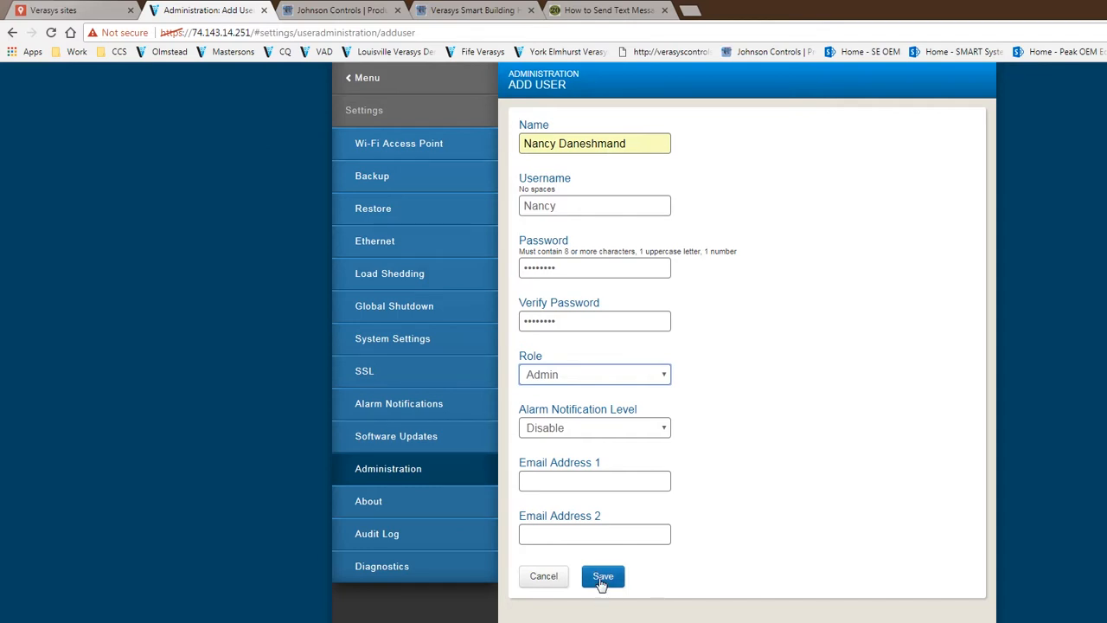
# - Attempt saving the new user and get the 'Username Already Exists' error
pyautogui.click(603, 576)
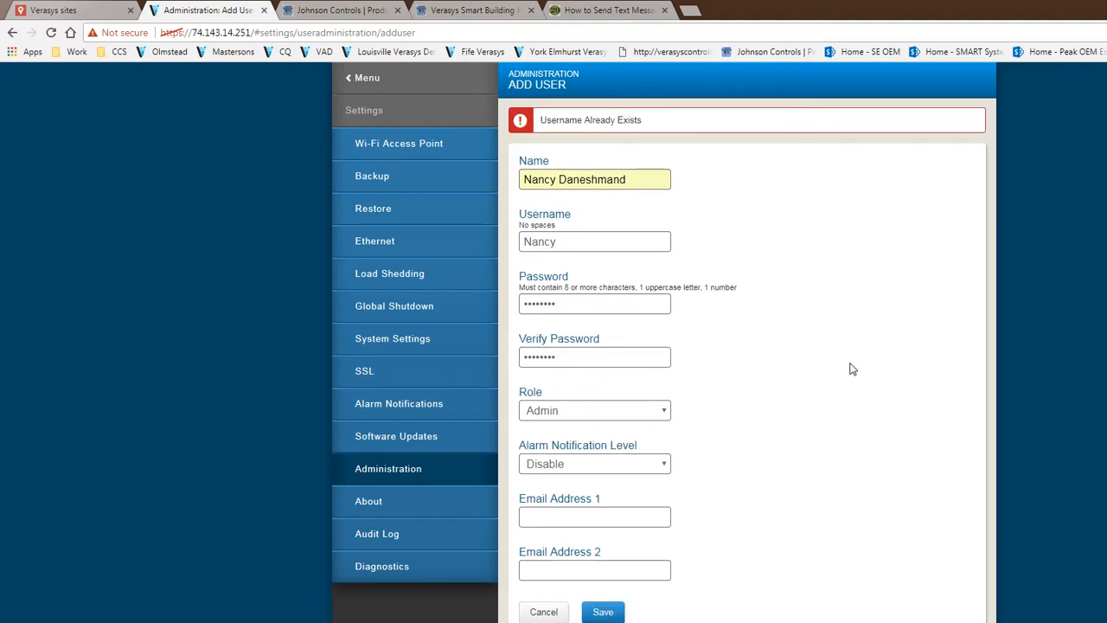
pyautogui.moveTo(577, 134)
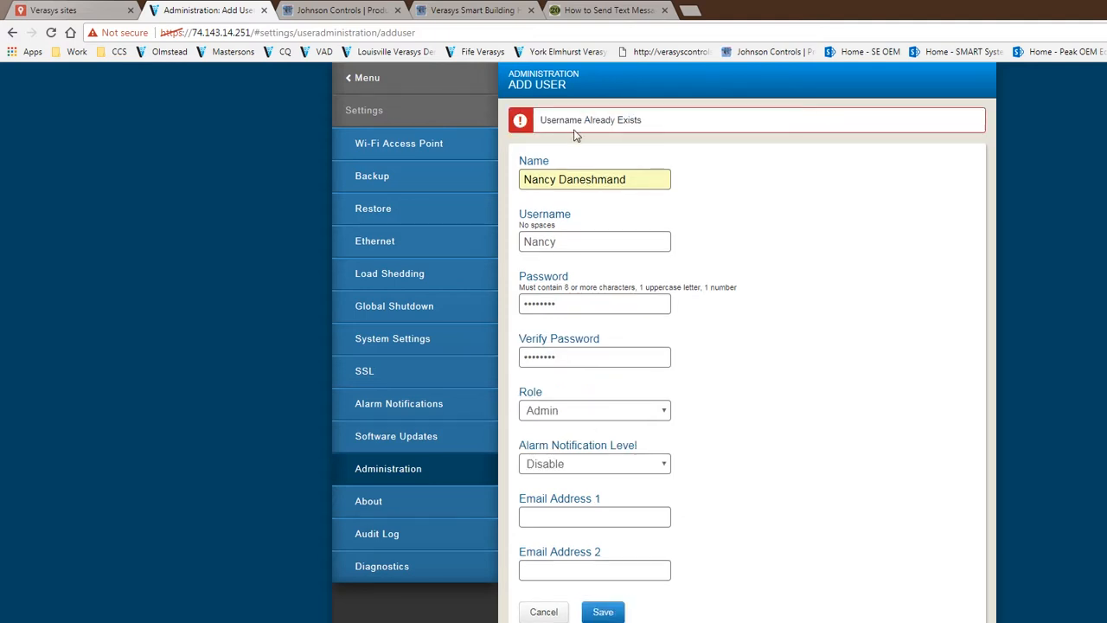
pyautogui.moveTo(629, 141)
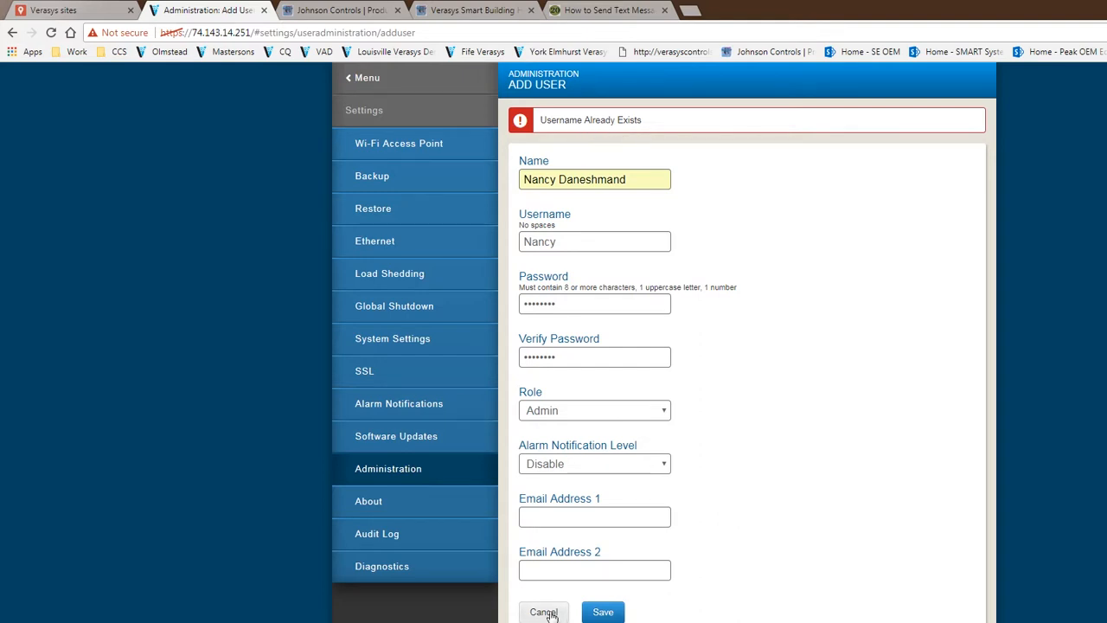
# - Replace the name with the suggested 'Sophie' full name and username, and clear the email fields
pyautogui.doubleClick(605, 179)
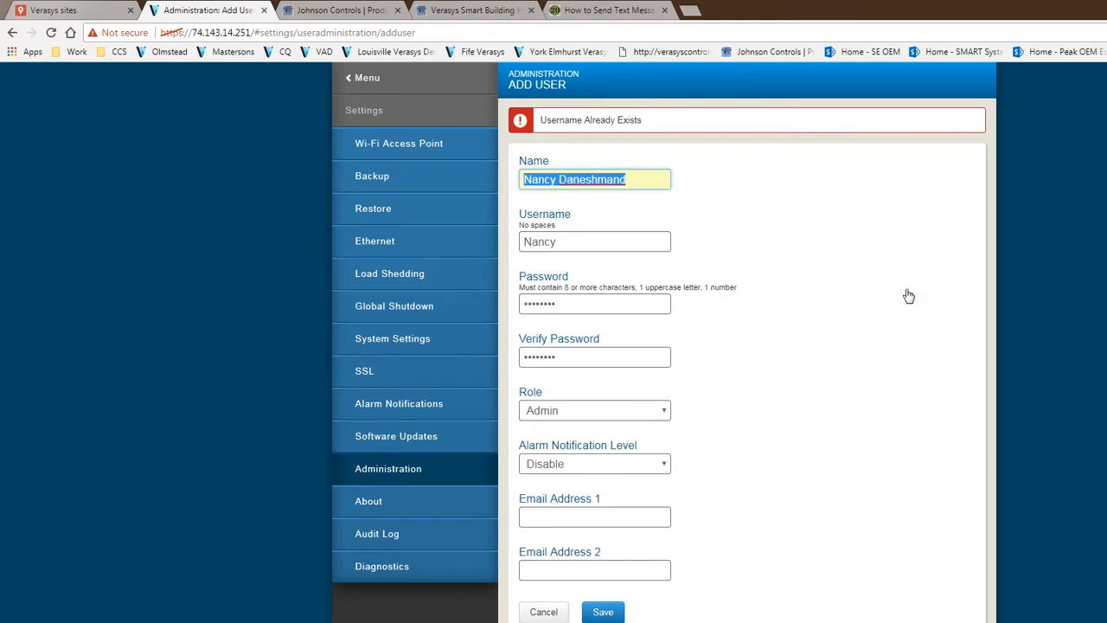
pyautogui.write('Sophie')
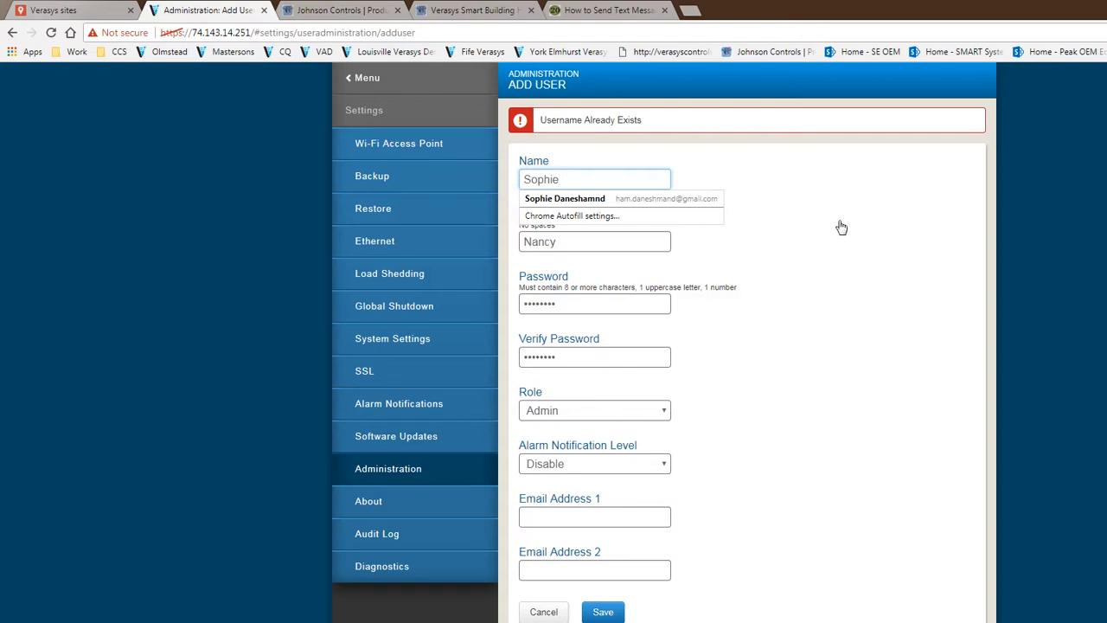
pyautogui.click(563, 198)
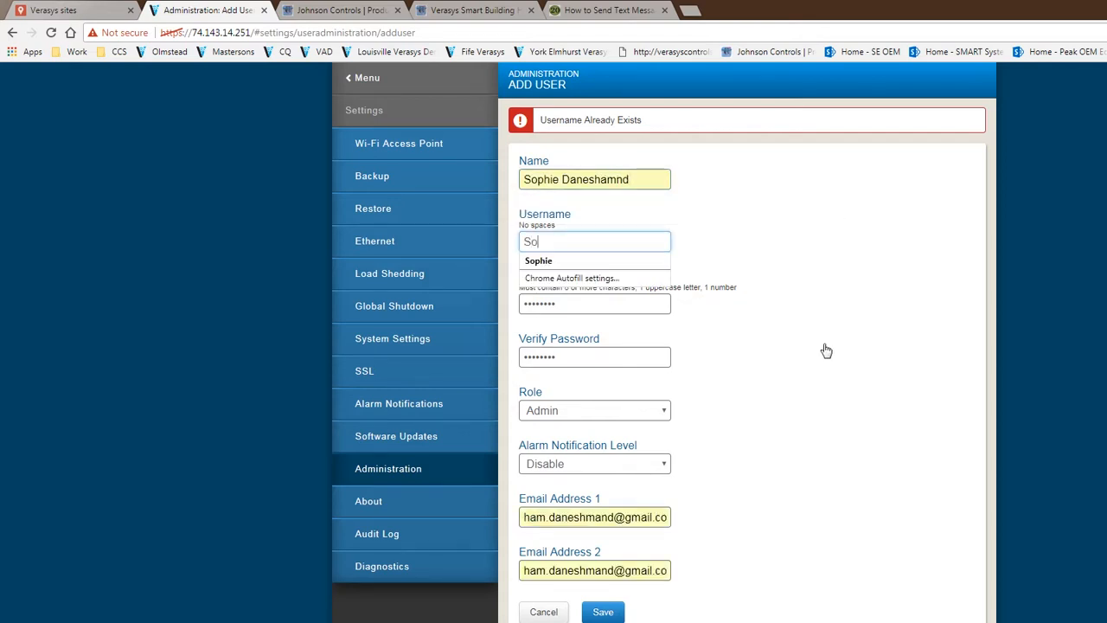
pyautogui.click(538, 260)
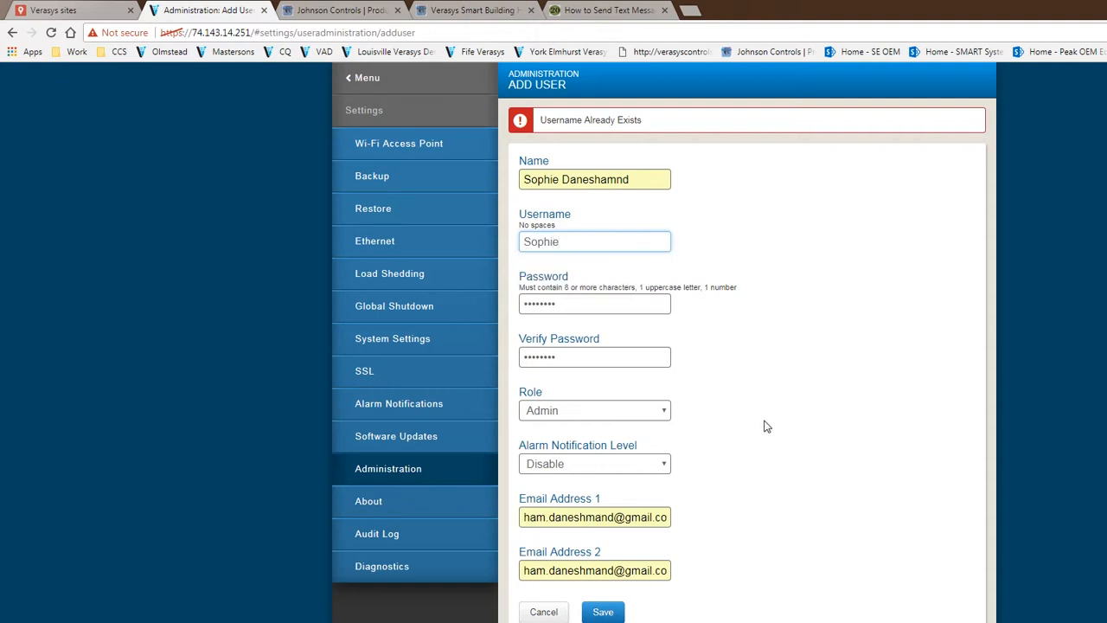
pyautogui.click(595, 516)
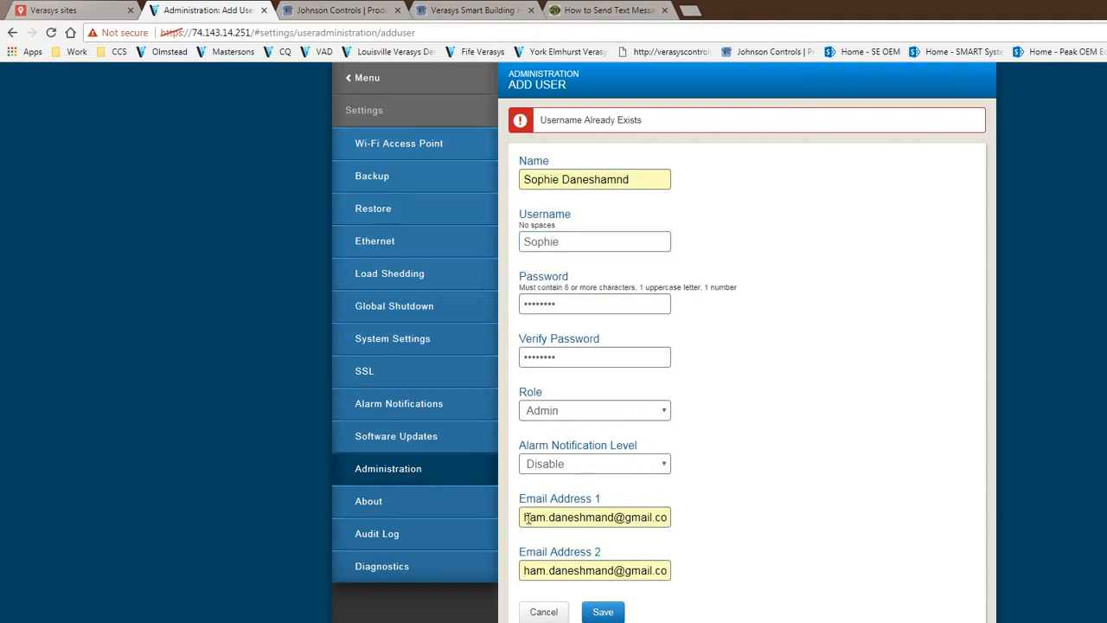
pyautogui.tripleClick(594, 516)
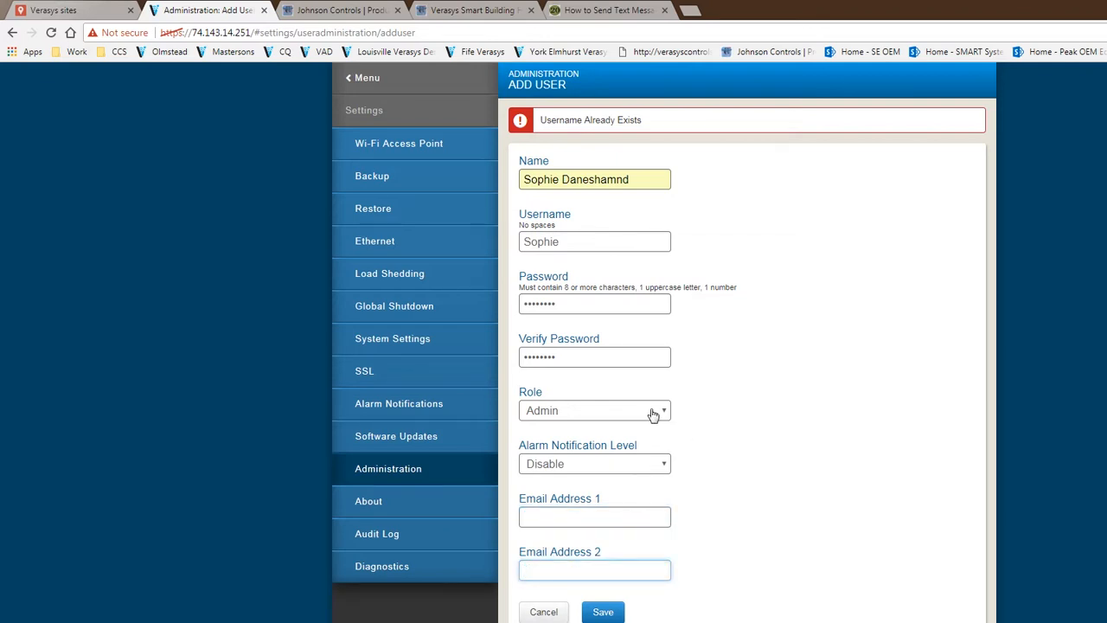
pyautogui.moveTo(646, 506)
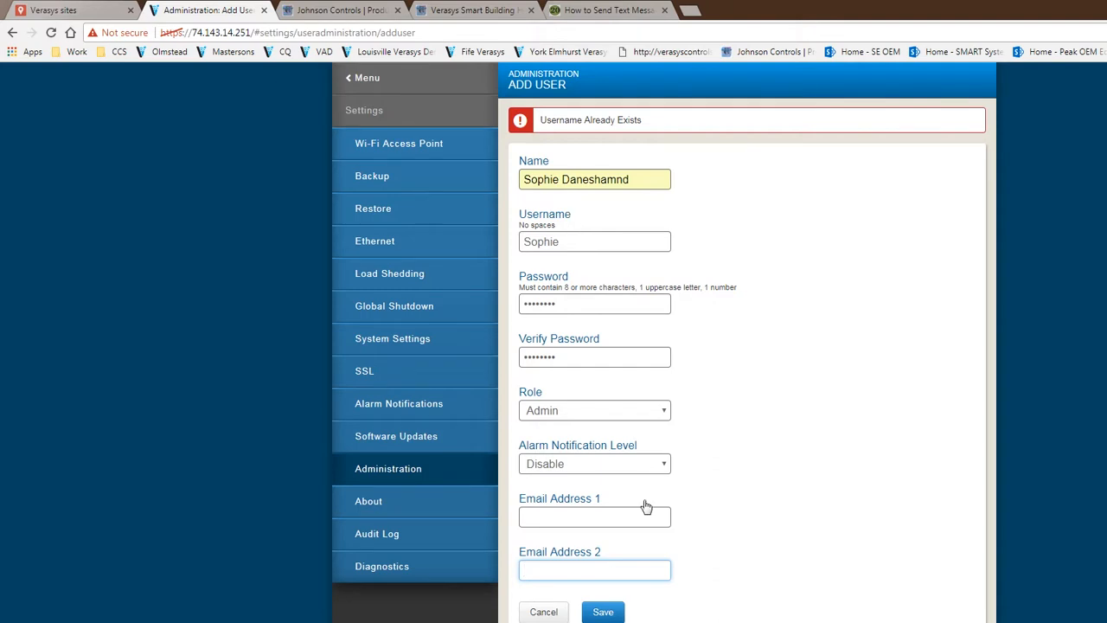
pyautogui.click(603, 611)
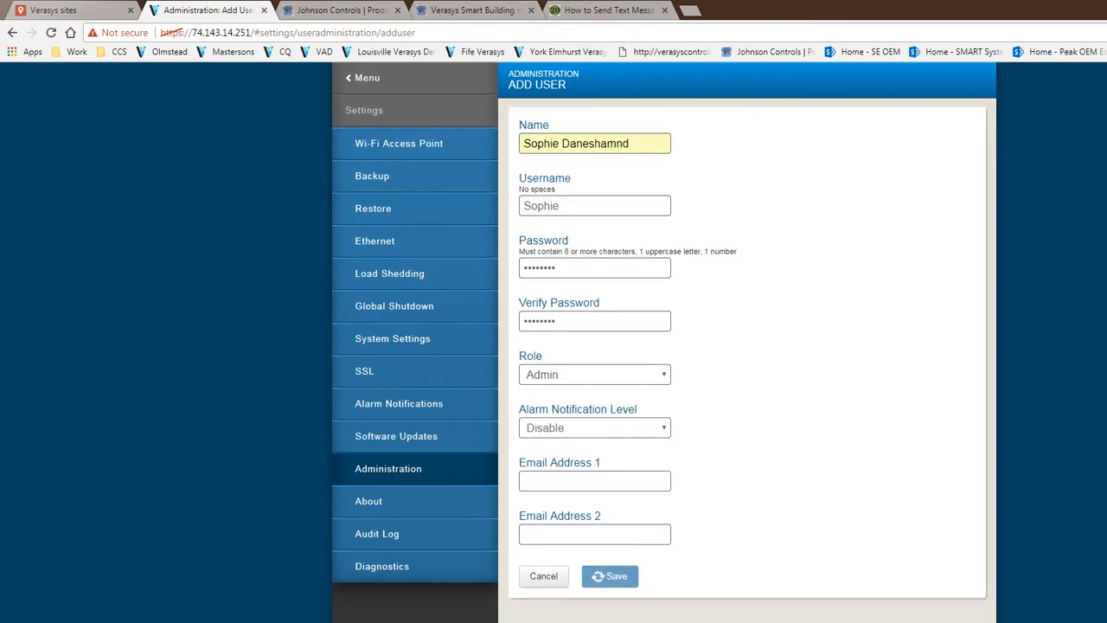
pyautogui.click(610, 576)
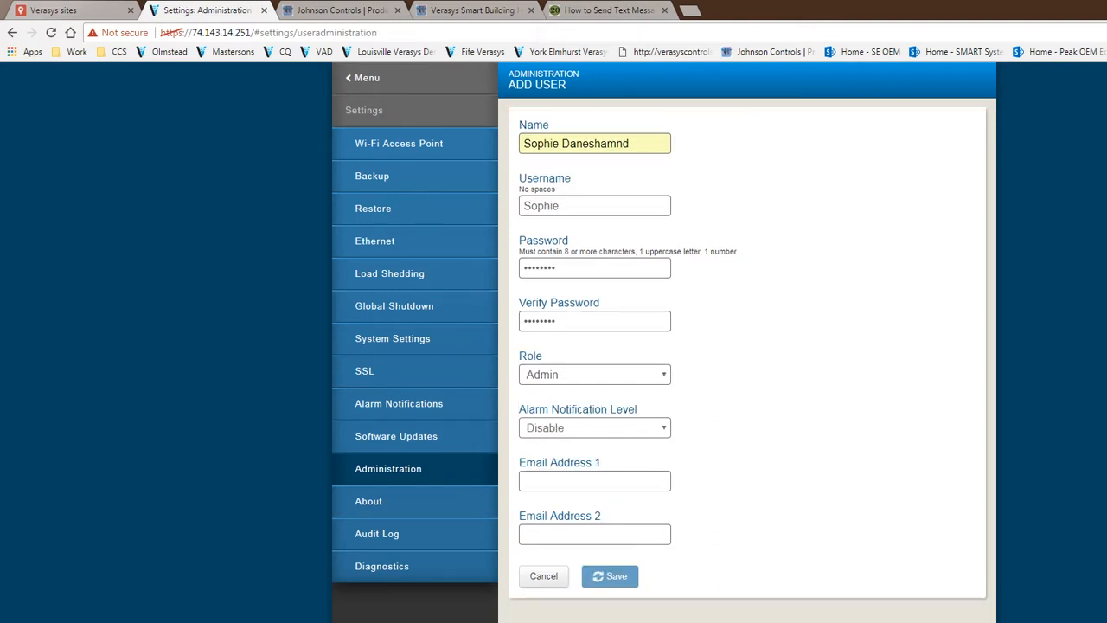
pyautogui.click(609, 576)
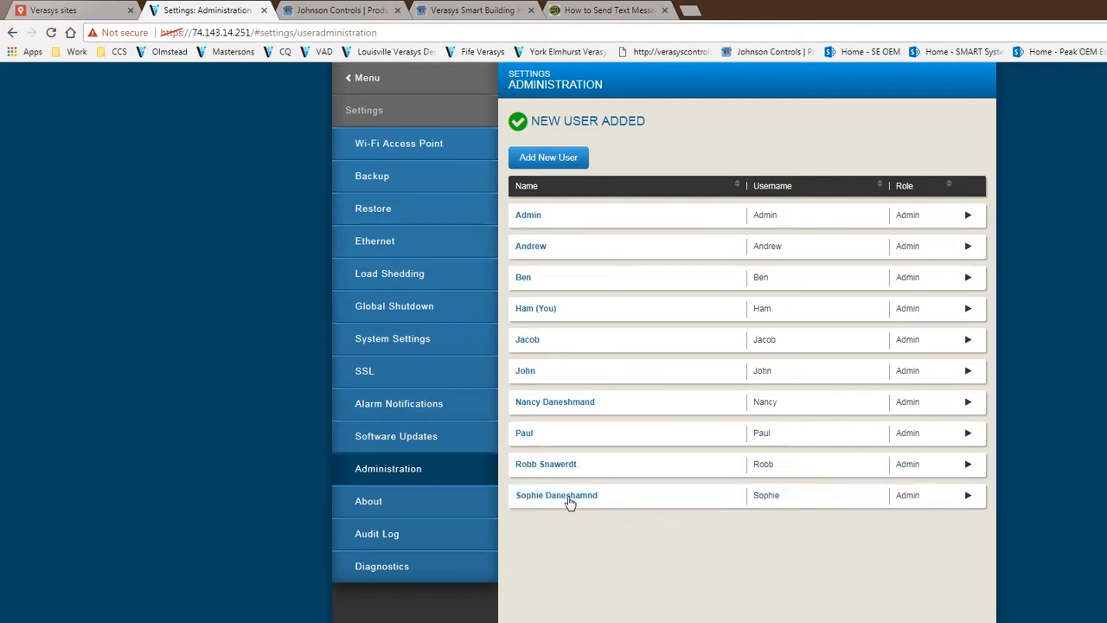
pyautogui.moveTo(584, 504)
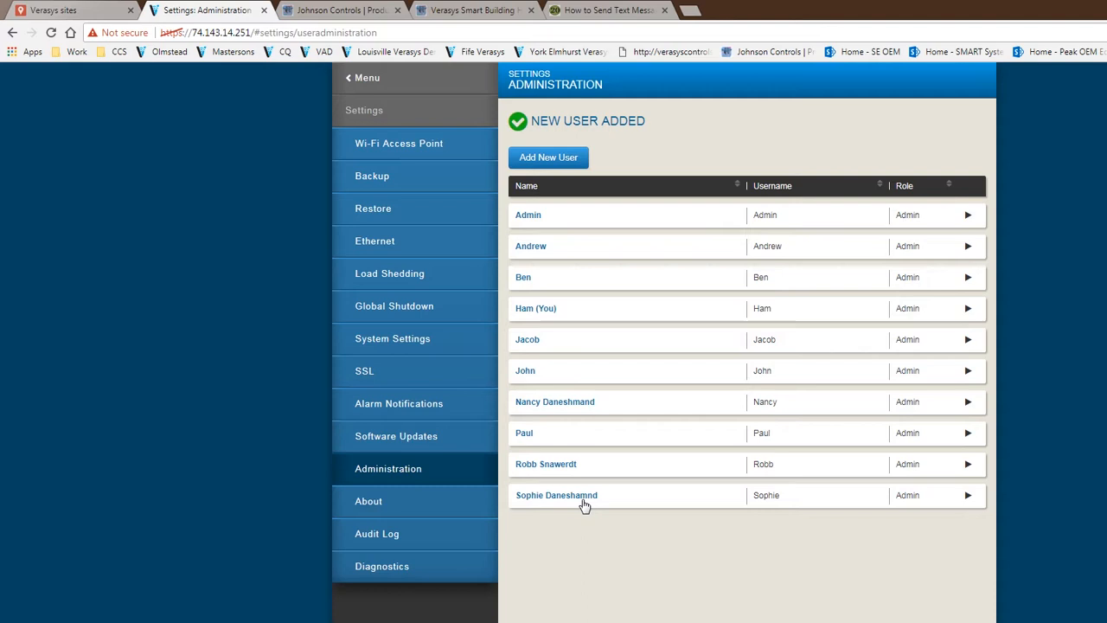
pyautogui.moveTo(551, 416)
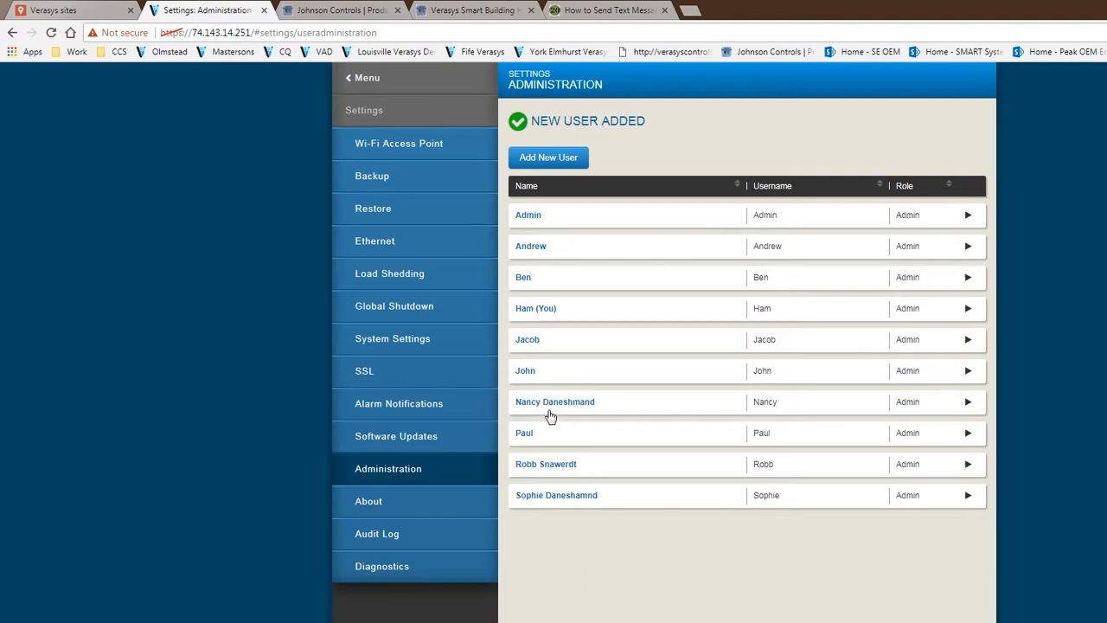
pyautogui.moveTo(961, 406)
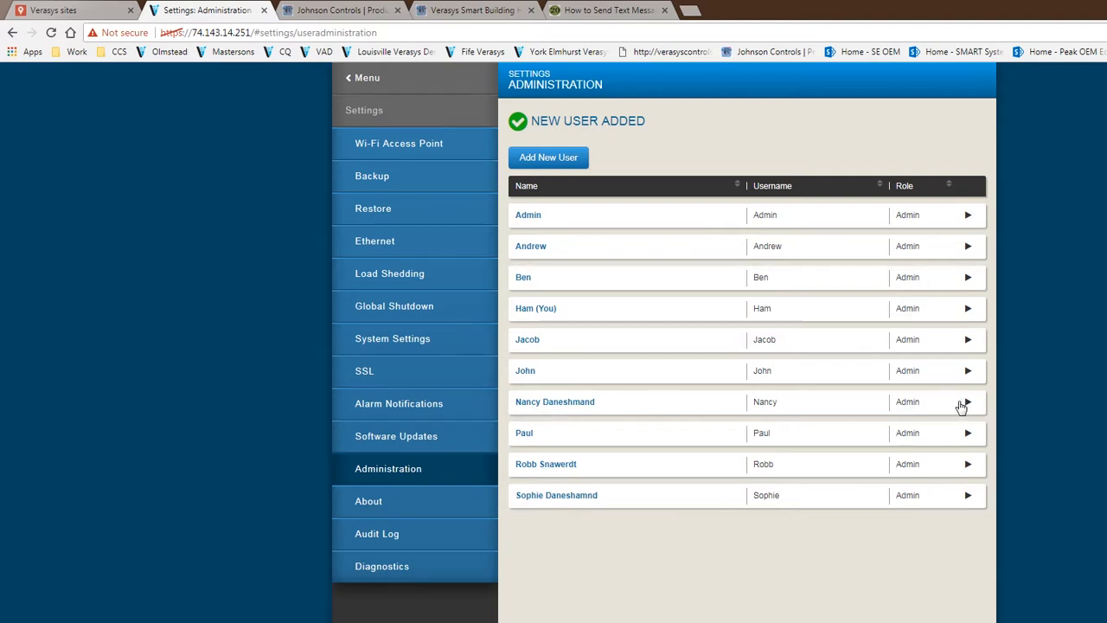
# - Delete the older duplicate user account, leaving nine accounts in the list
pyautogui.click(967, 401)
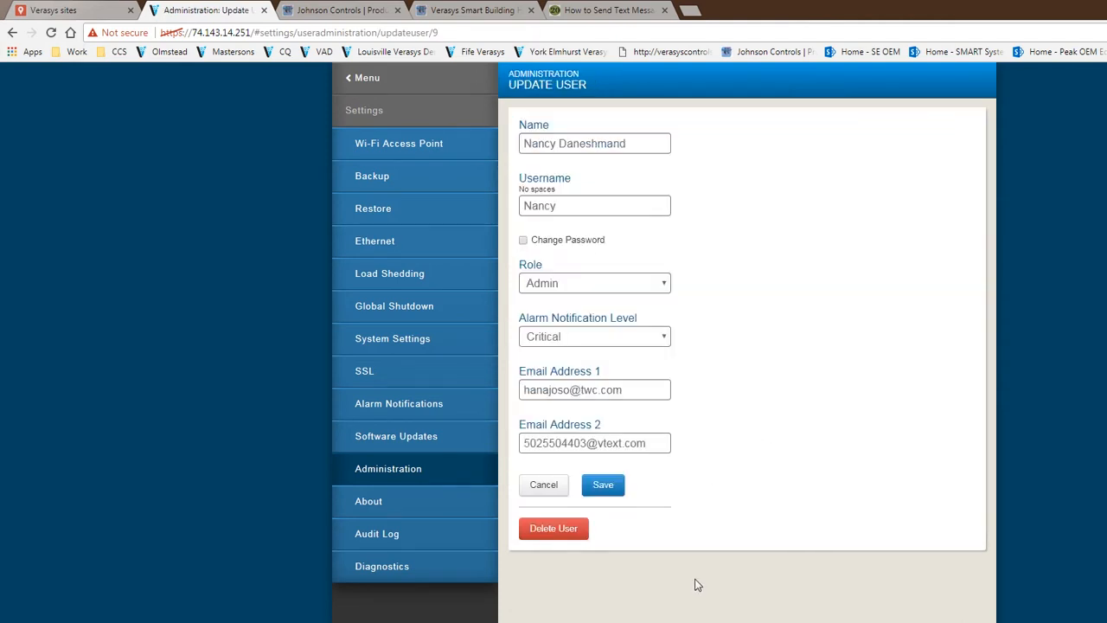
pyautogui.moveTo(561, 543)
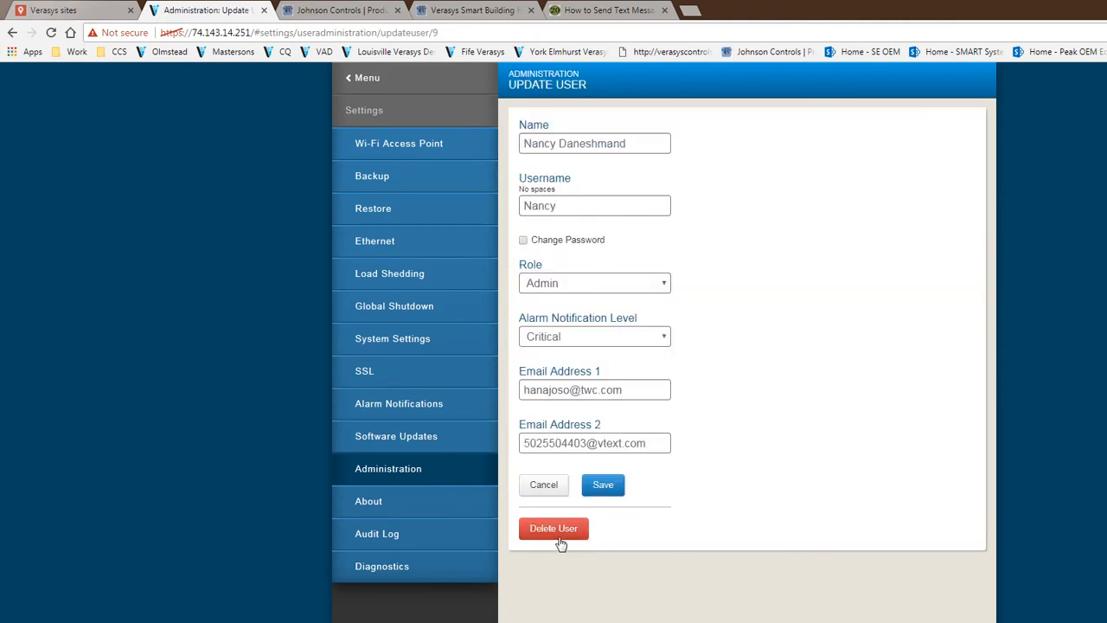
pyautogui.click(553, 527)
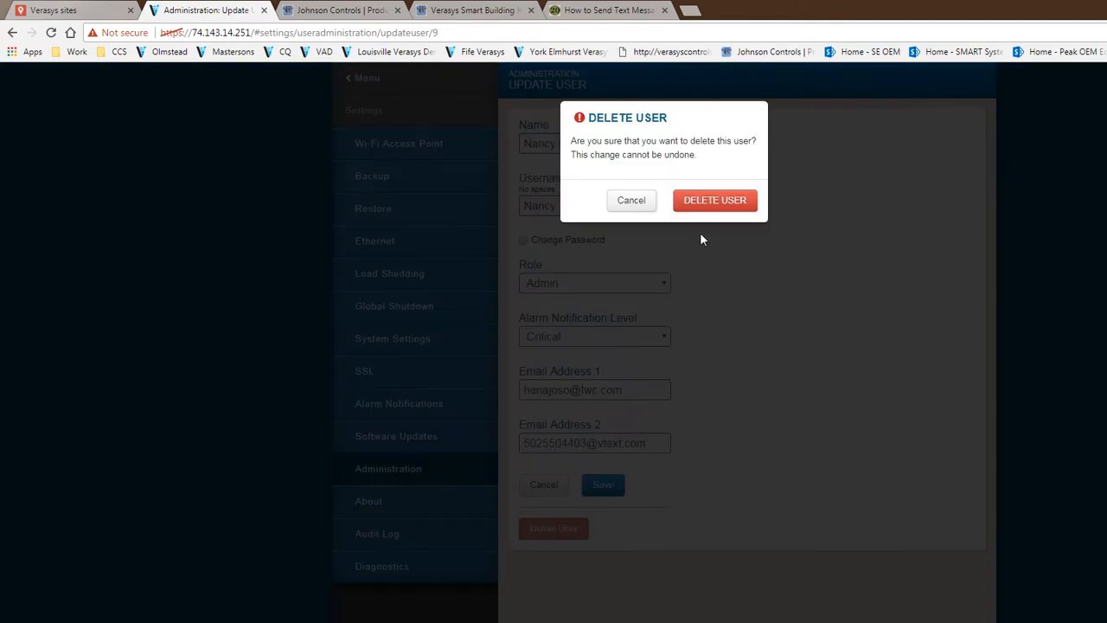
pyautogui.click(714, 200)
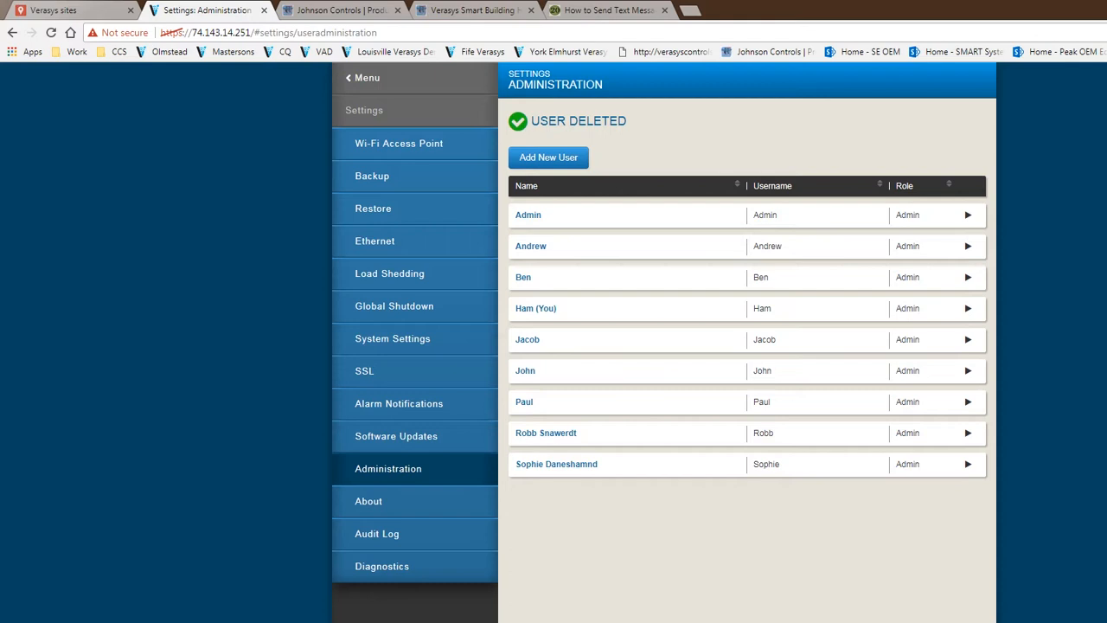
pyautogui.moveTo(638, 475)
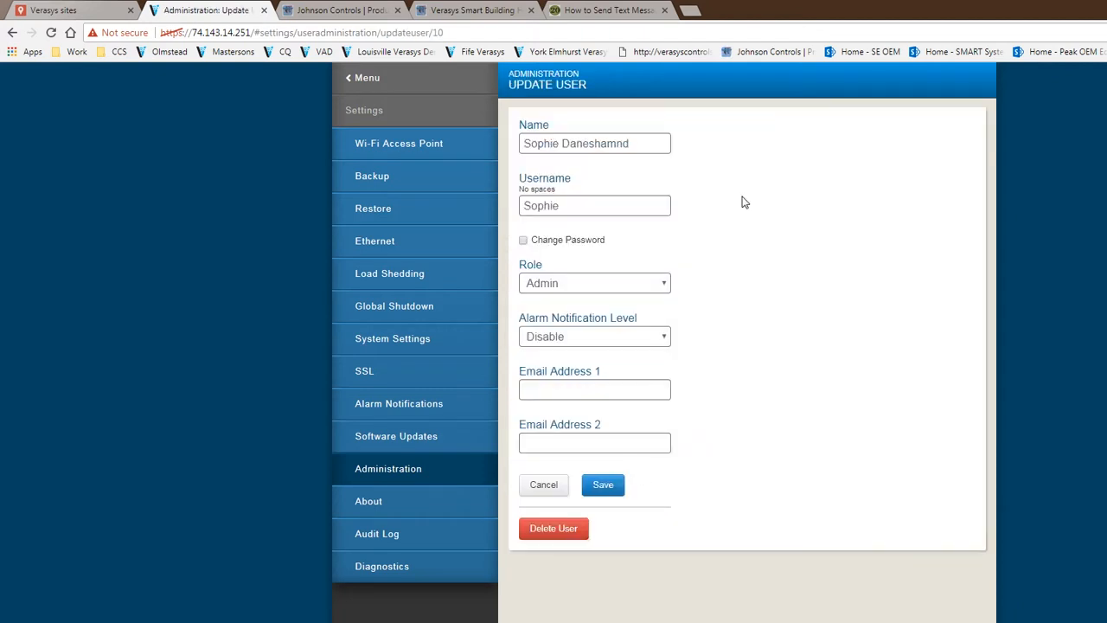
pyautogui.moveTo(599, 336)
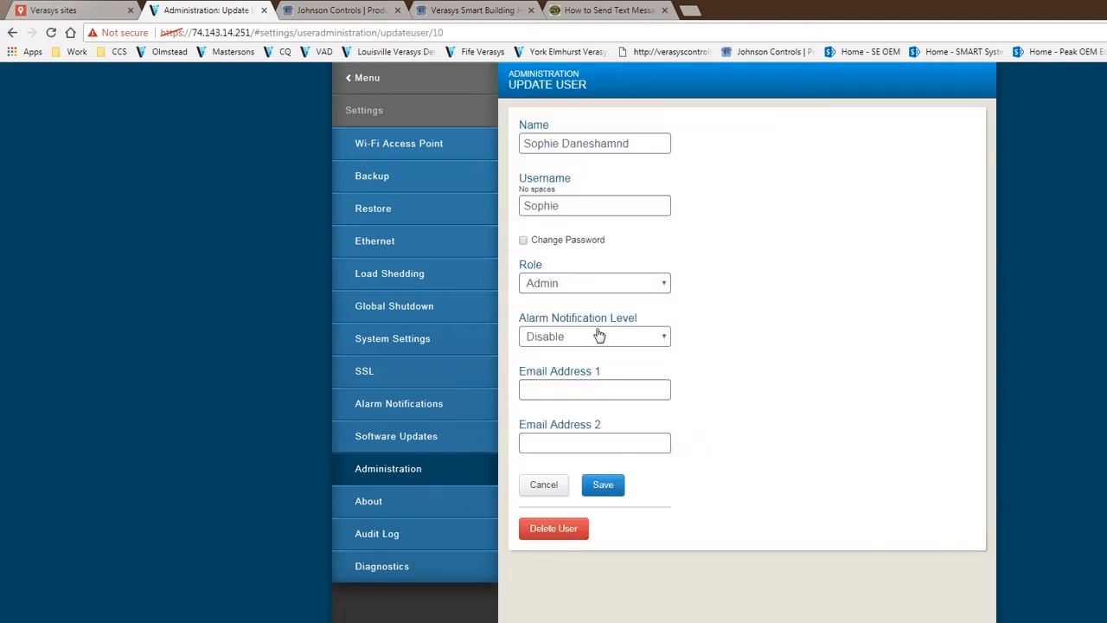
pyautogui.moveTo(653, 353)
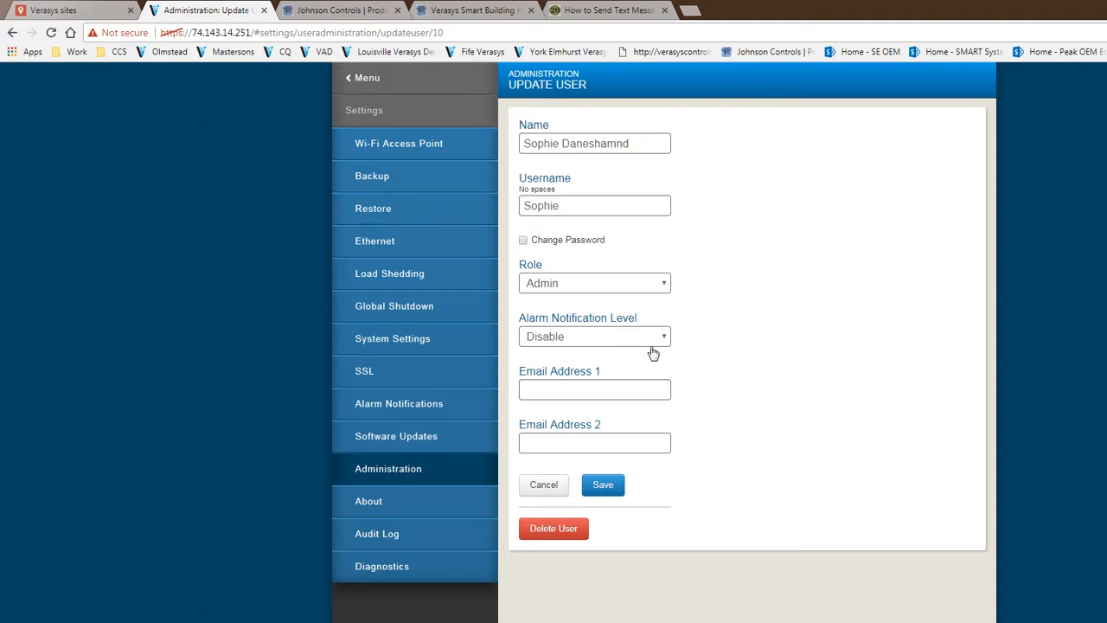
pyautogui.moveTo(650, 345)
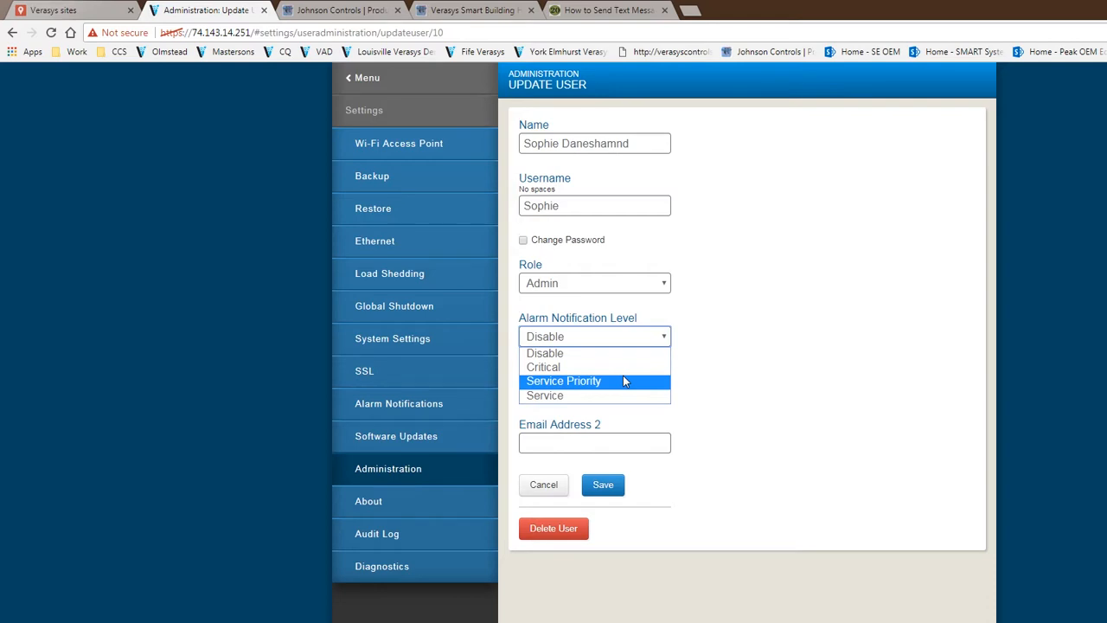
# - Try the Service Priority and Service levels, then settle on Critical
pyautogui.click(563, 381)
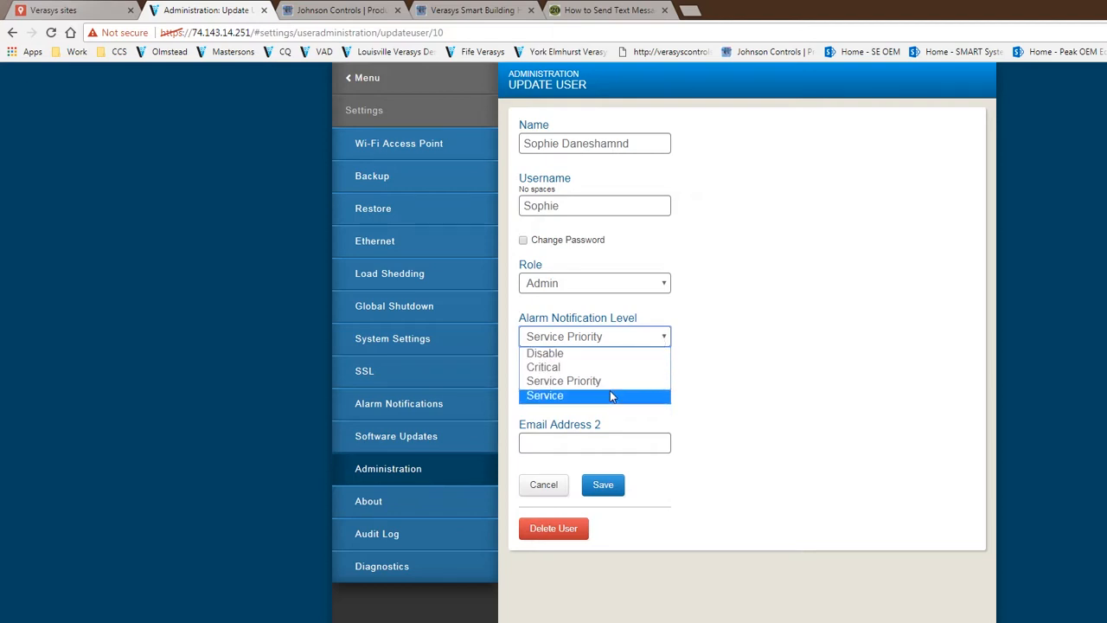
pyautogui.click(545, 395)
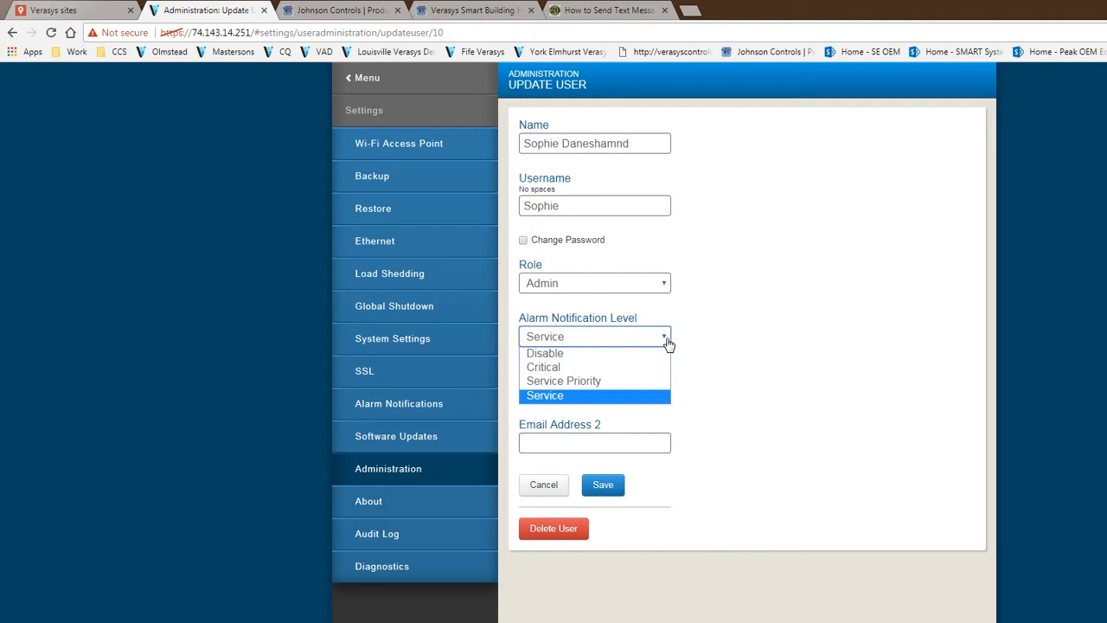
pyautogui.moveTo(662, 350)
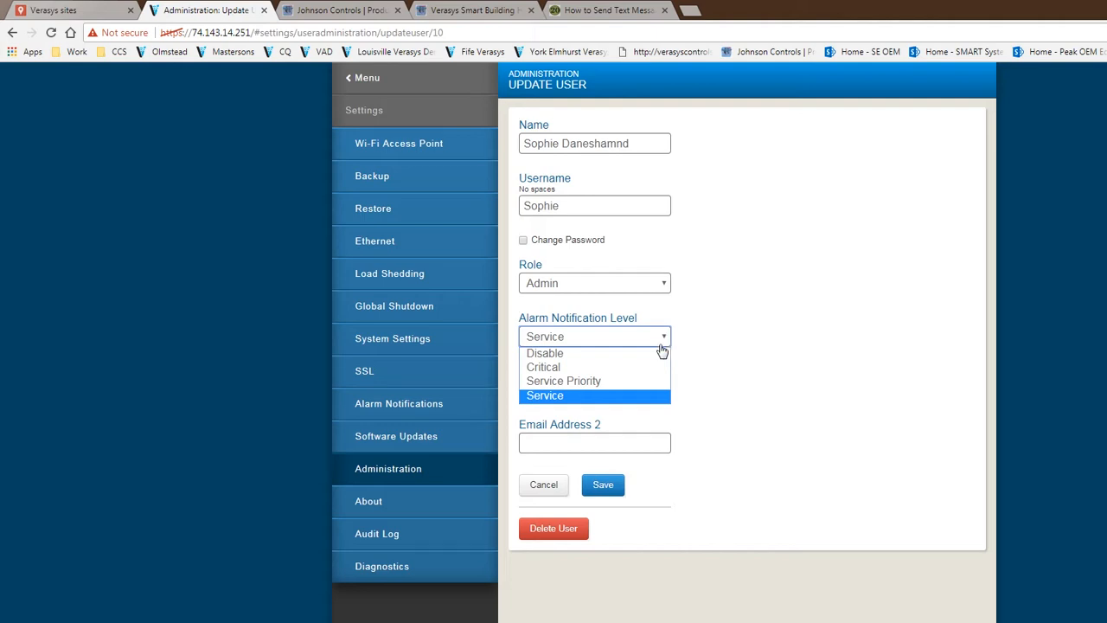
pyautogui.moveTo(644, 367)
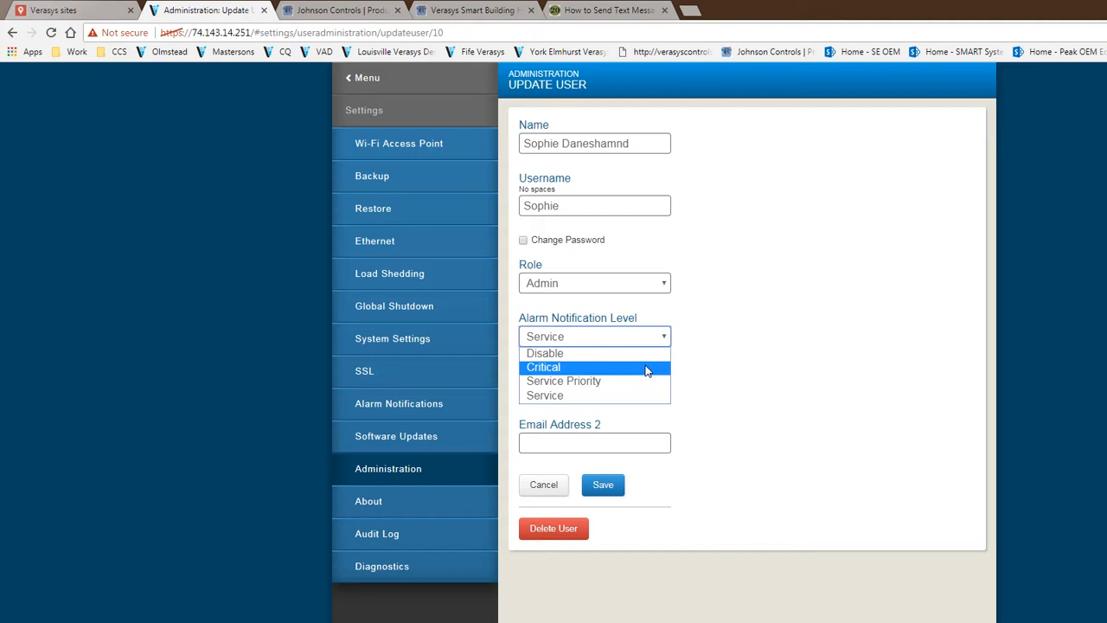
pyautogui.moveTo(642, 381)
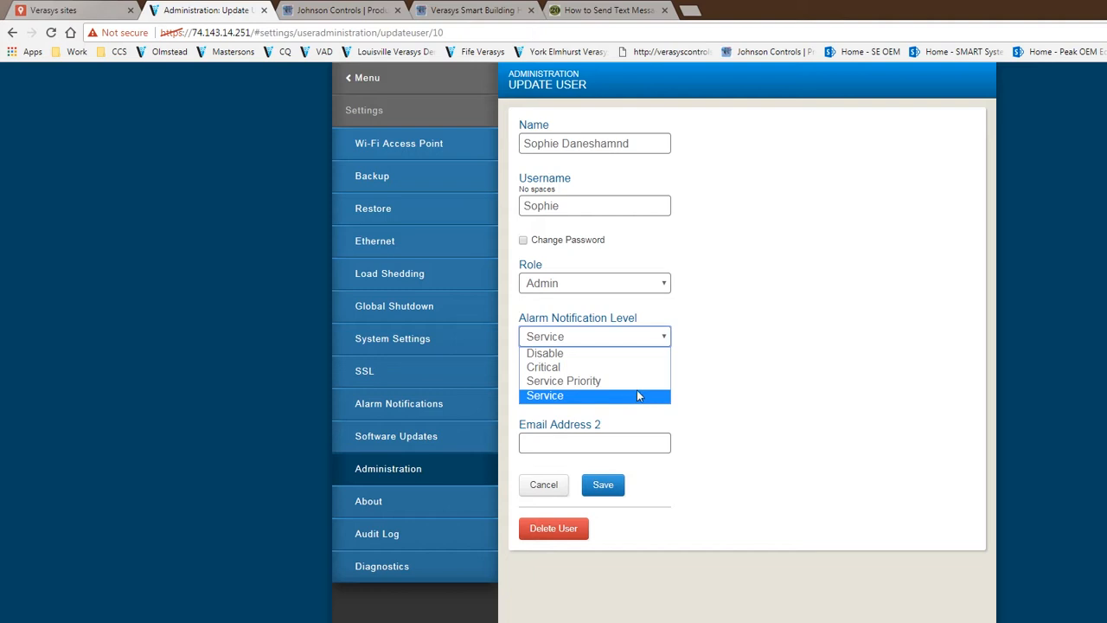
pyautogui.click(543, 366)
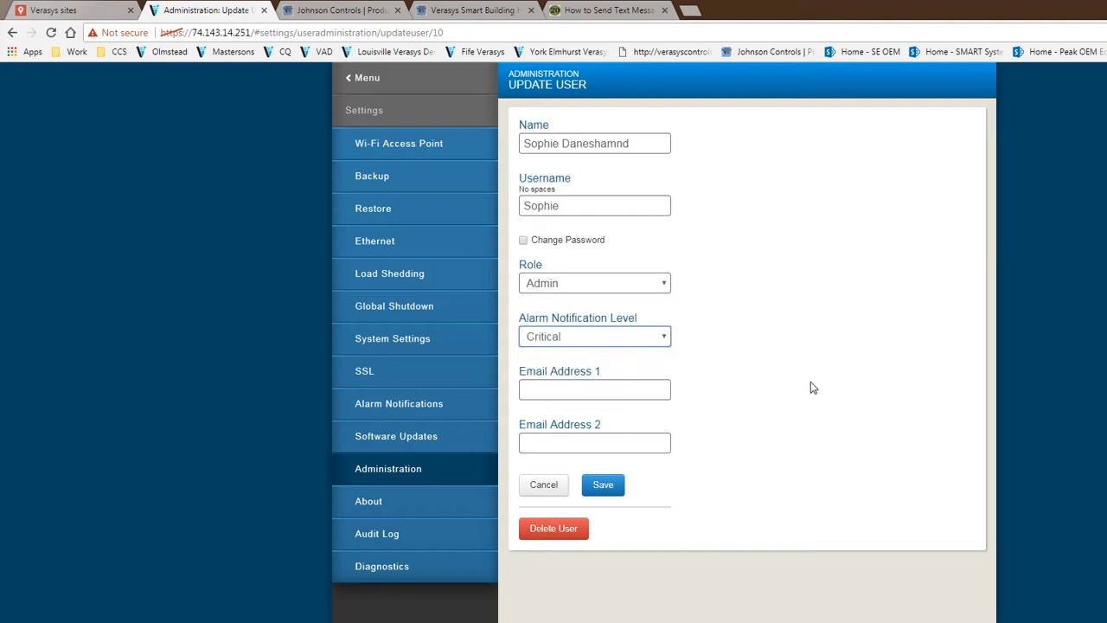
# - Enter Sophie's Gmail address in Email Address 1, restoring the Critical level when it resets
pyautogui.click(594, 389)
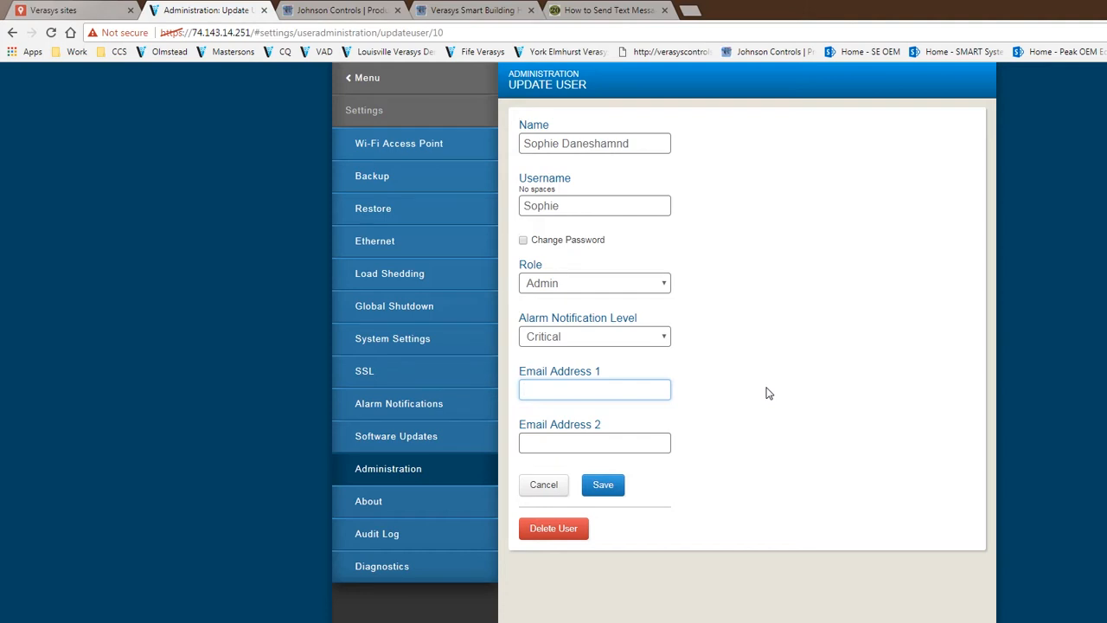
pyautogui.click(594, 389)
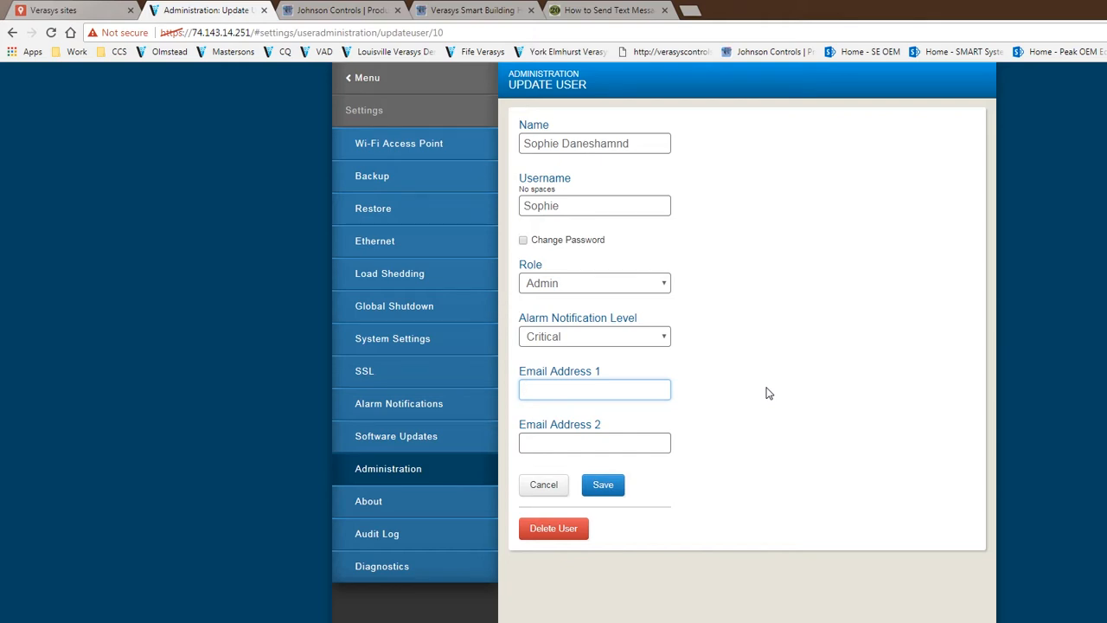
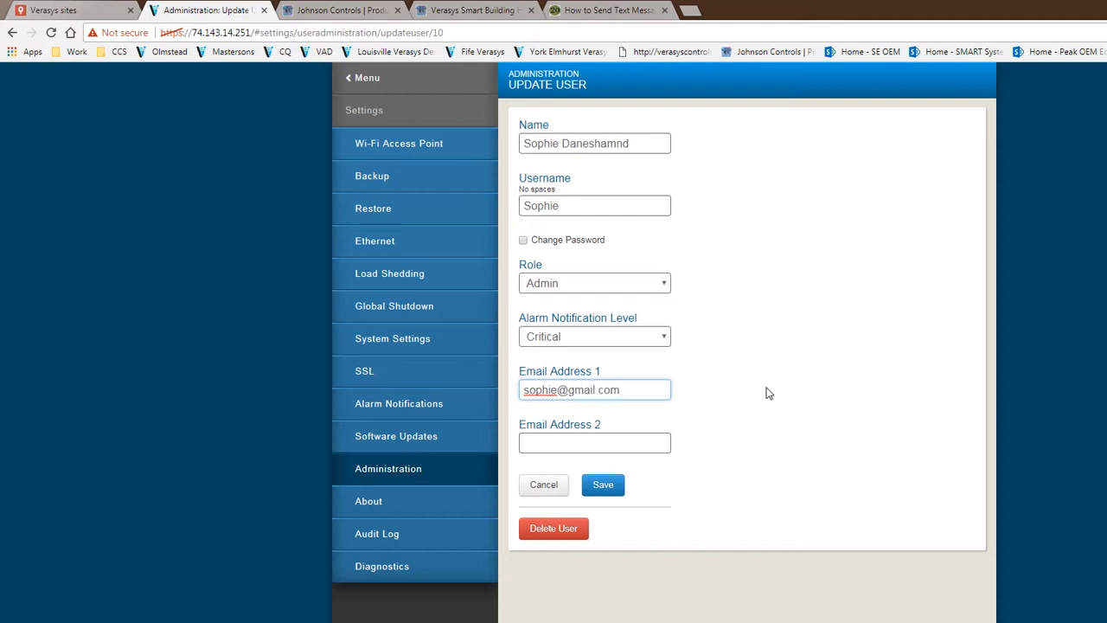
pyautogui.click(594, 389)
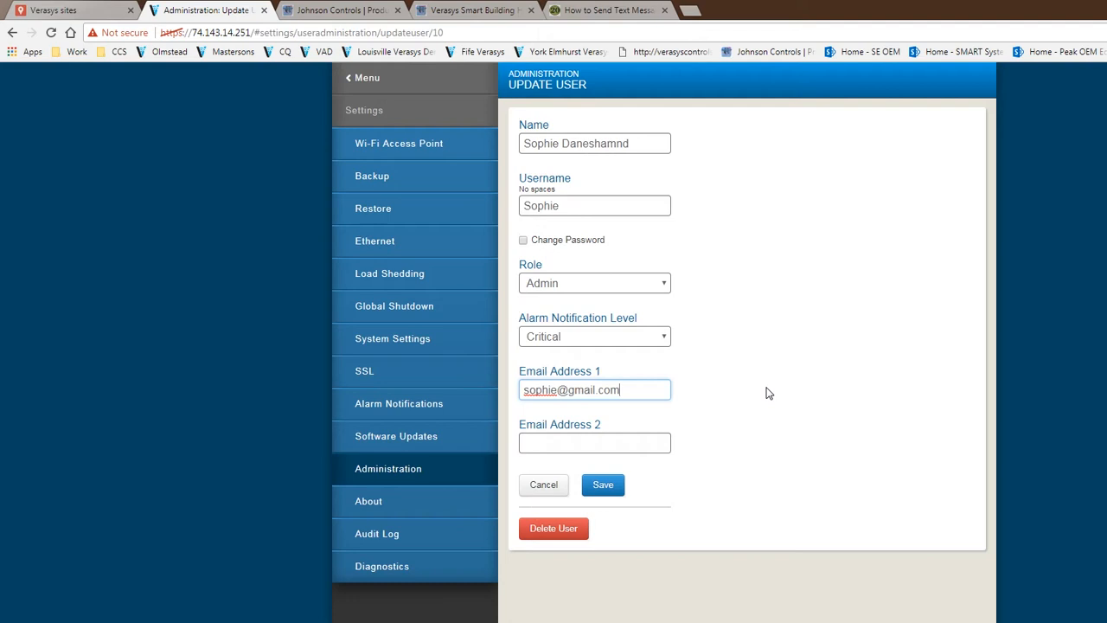
pyautogui.click(603, 484)
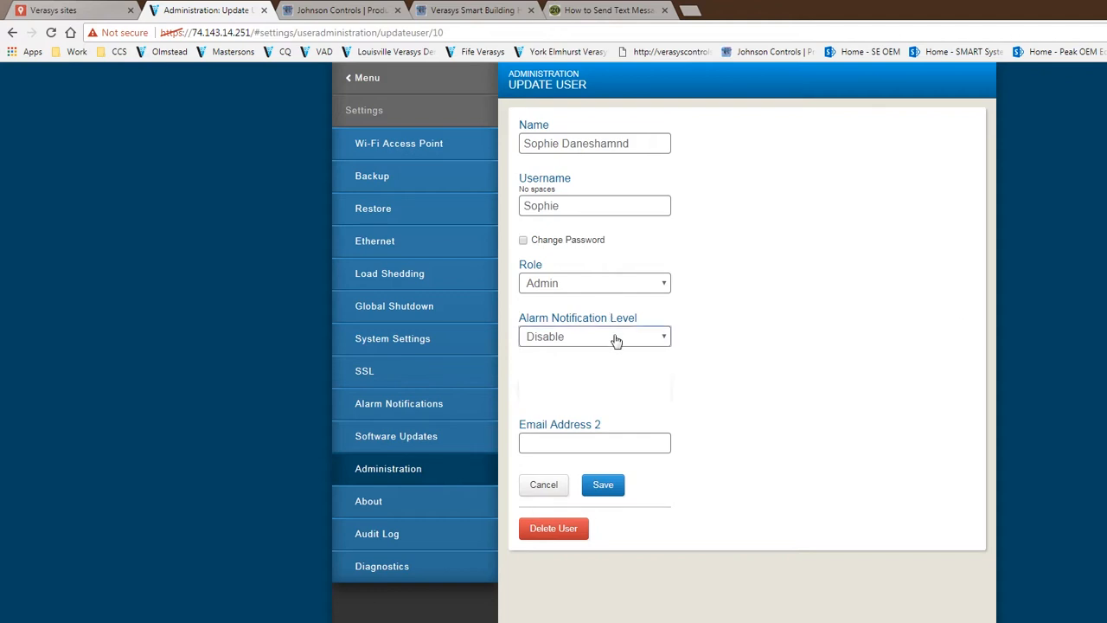
pyautogui.click(594, 336)
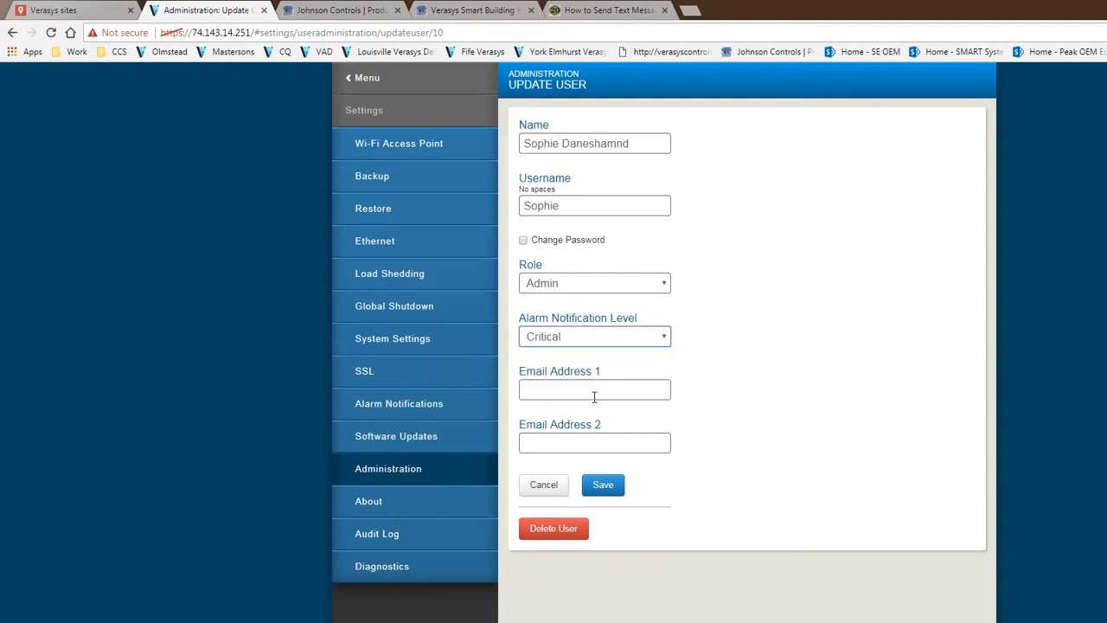
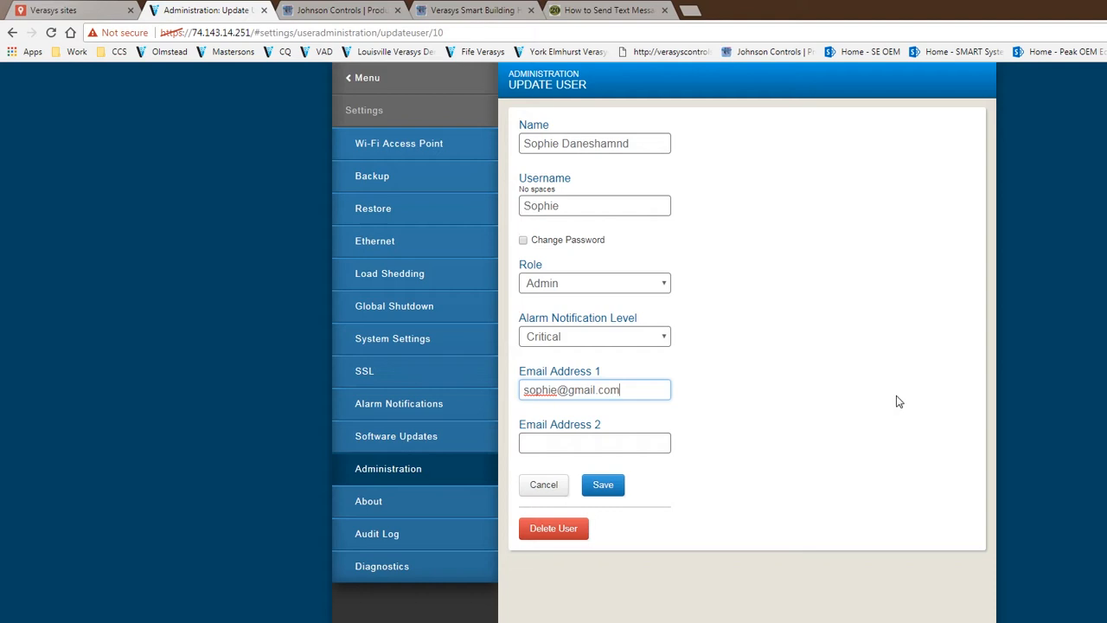
pyautogui.click(603, 485)
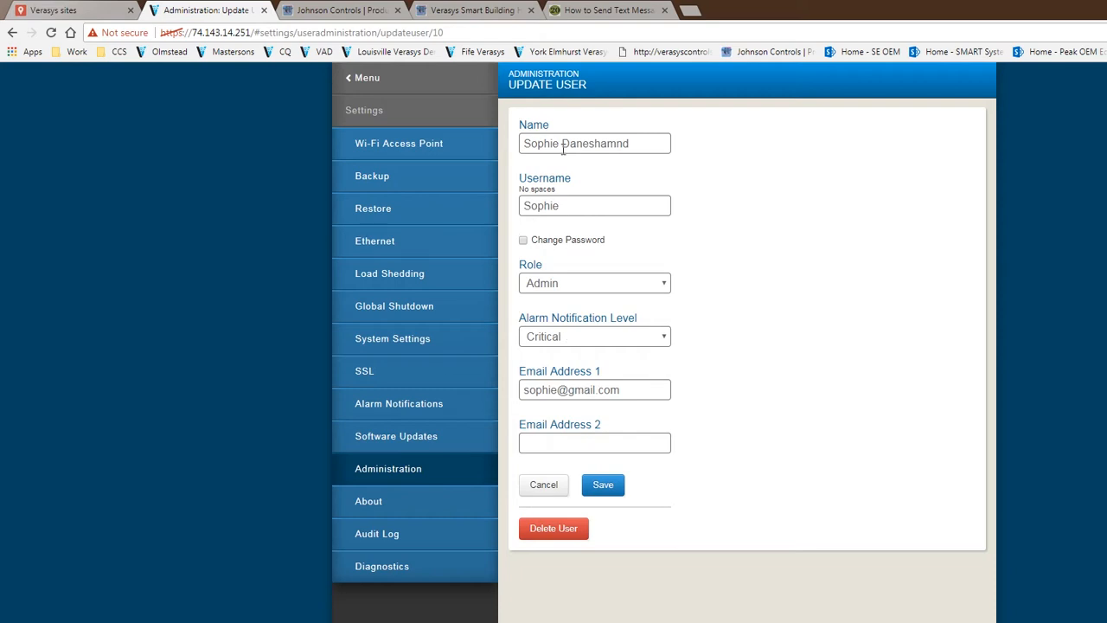
pyautogui.click(594, 442)
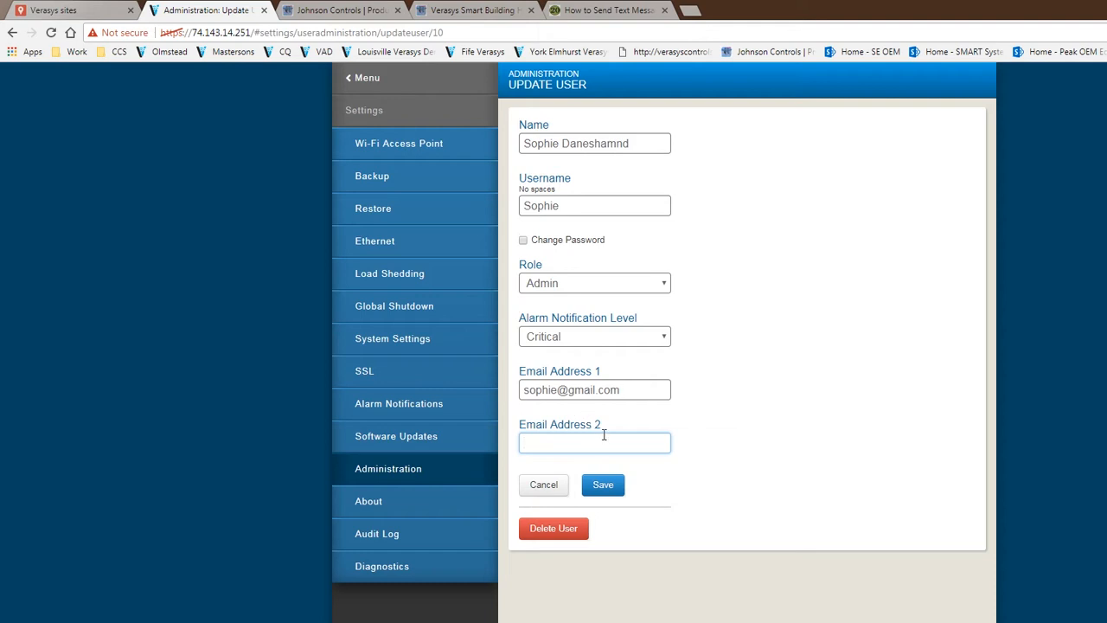
pyautogui.moveTo(709, 431)
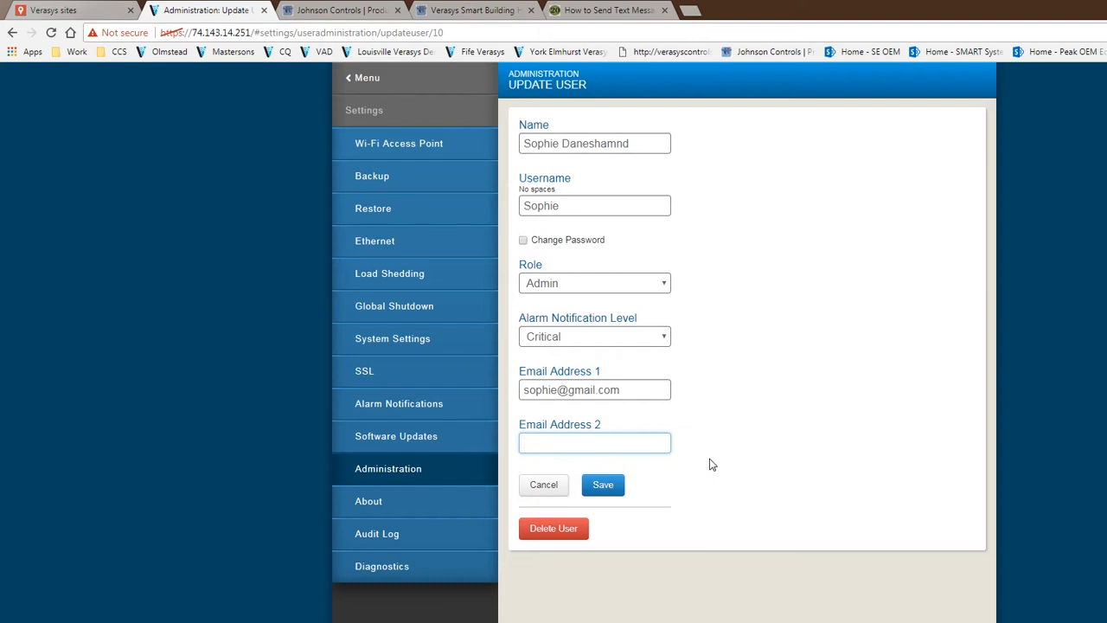
pyautogui.click(594, 442)
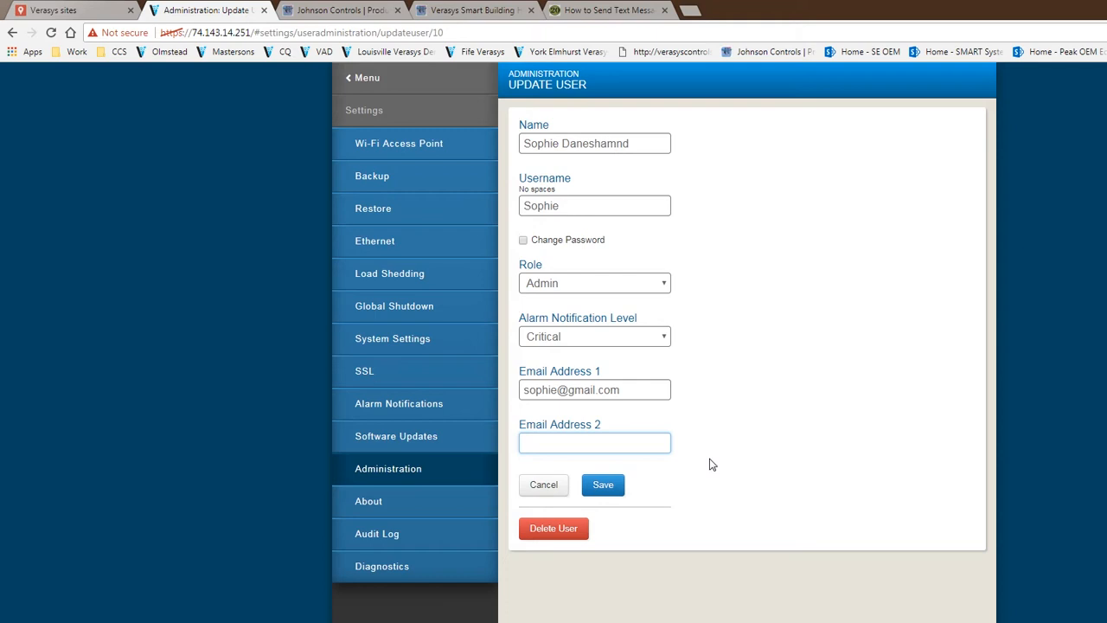
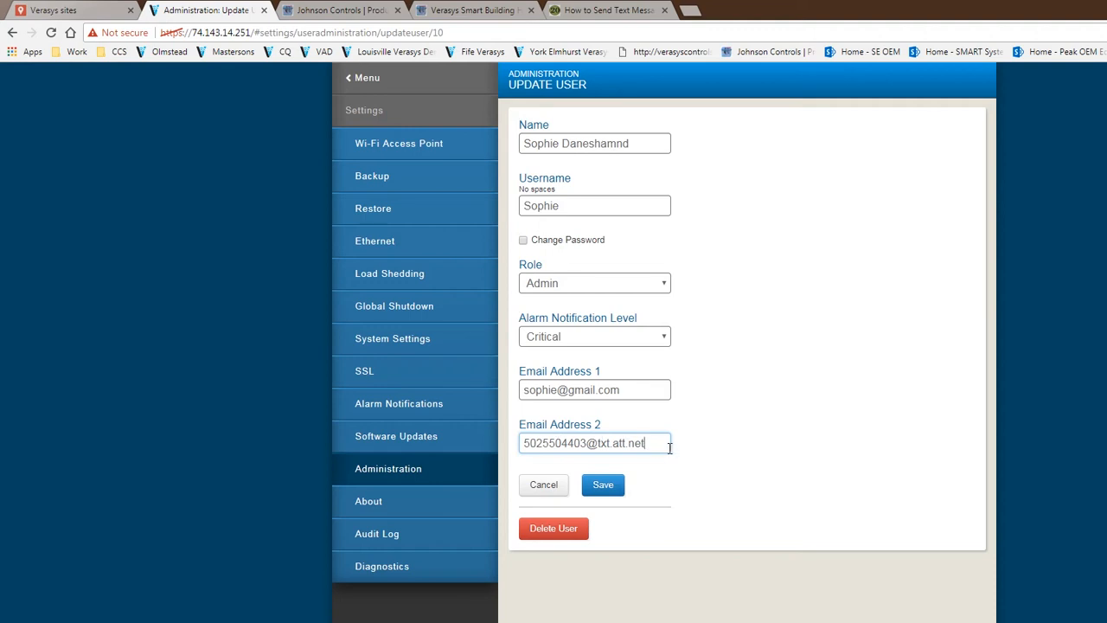
pyautogui.click(603, 485)
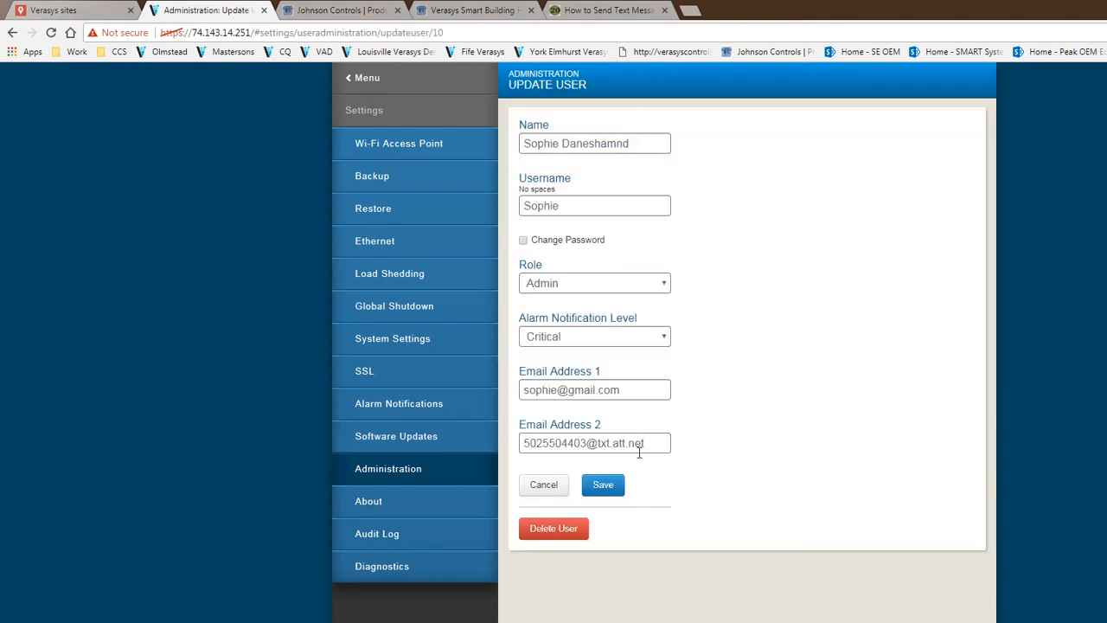
pyautogui.moveTo(577, 289)
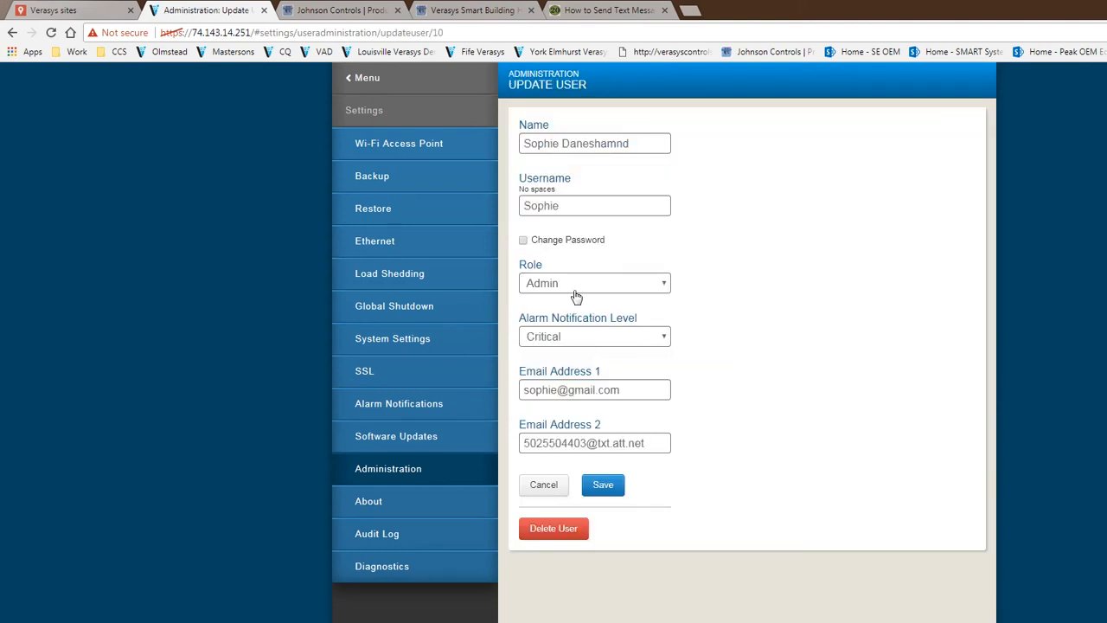
pyautogui.moveTo(583, 352)
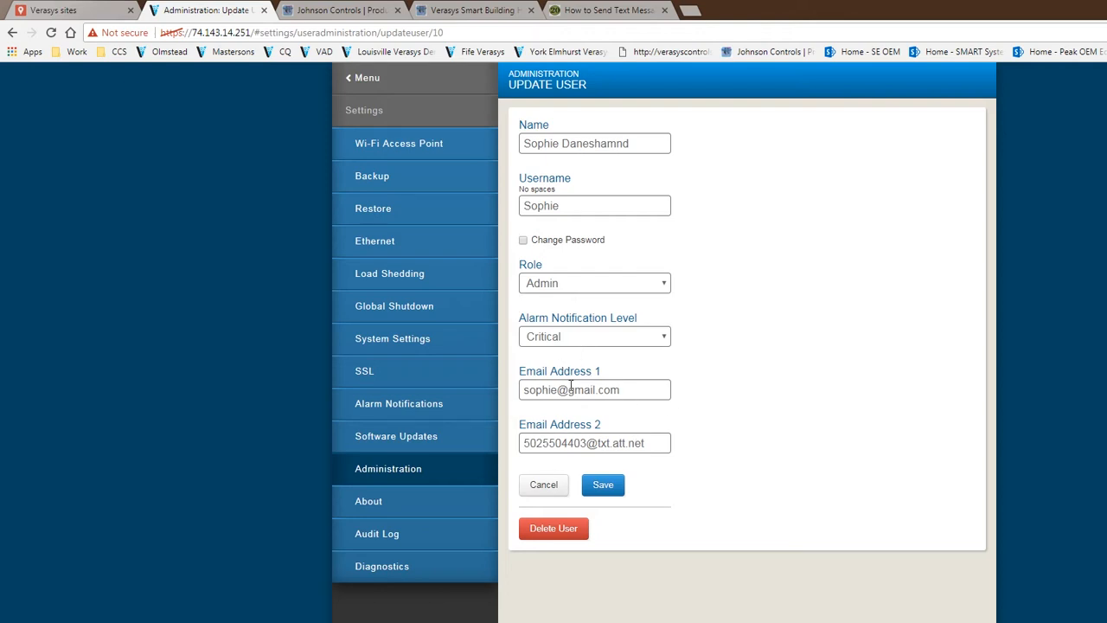
pyautogui.moveTo(642, 396)
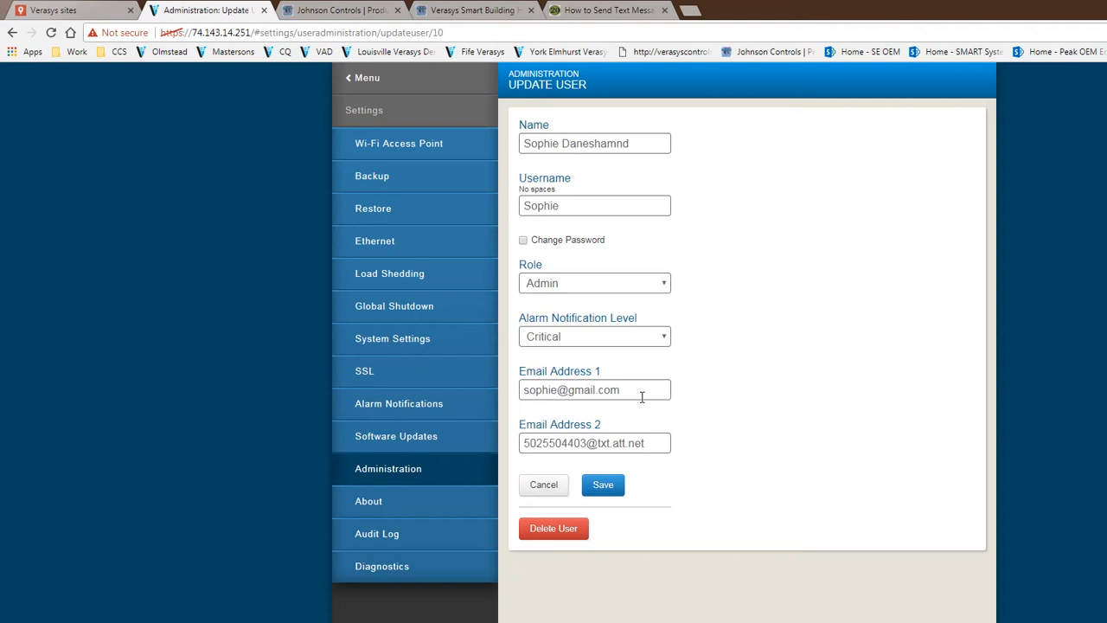
pyautogui.moveTo(680, 457)
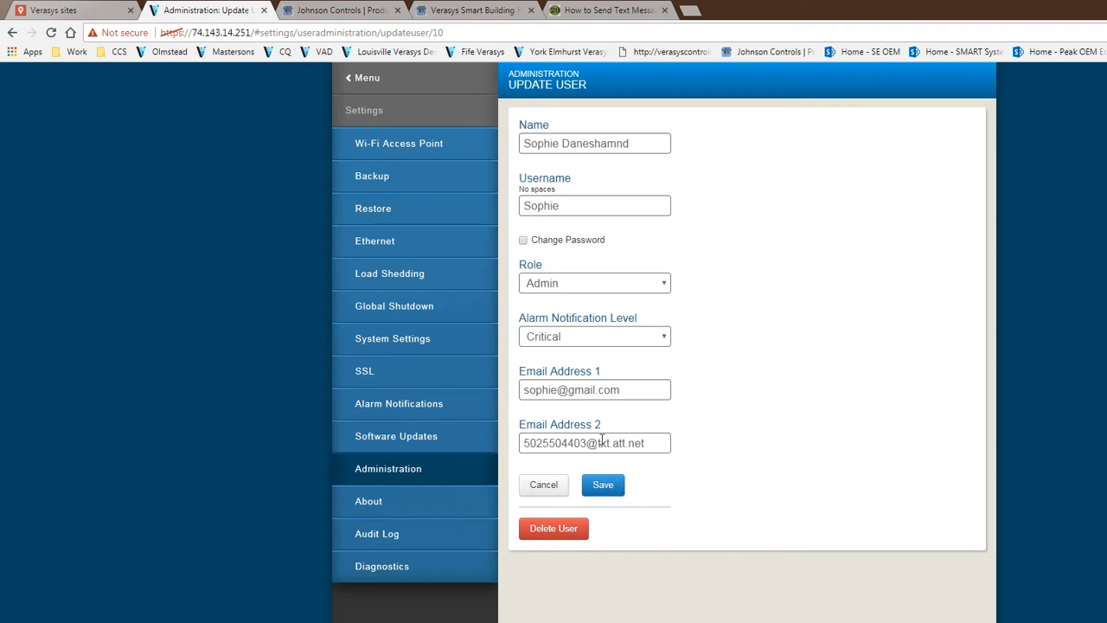
pyautogui.moveTo(745, 467)
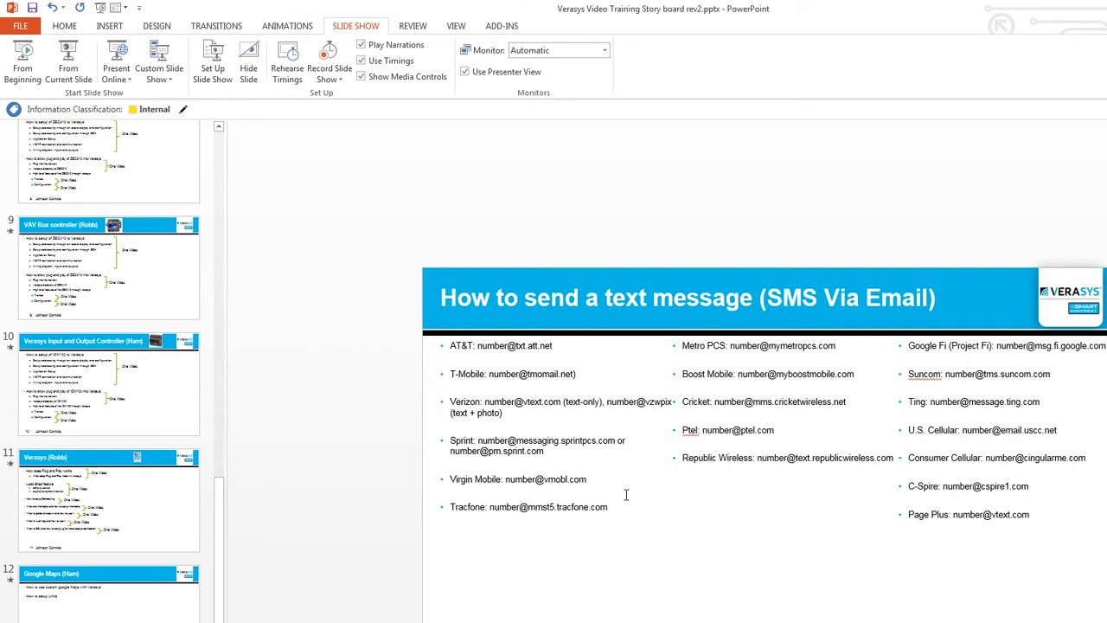
pyautogui.moveTo(625, 467)
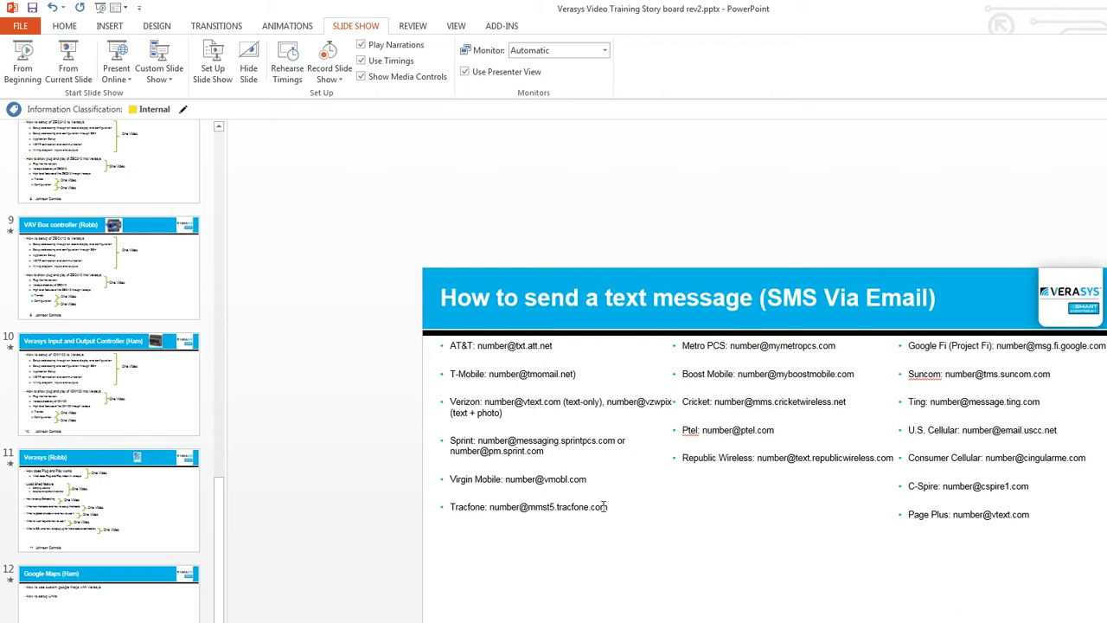
pyautogui.moveTo(512, 410)
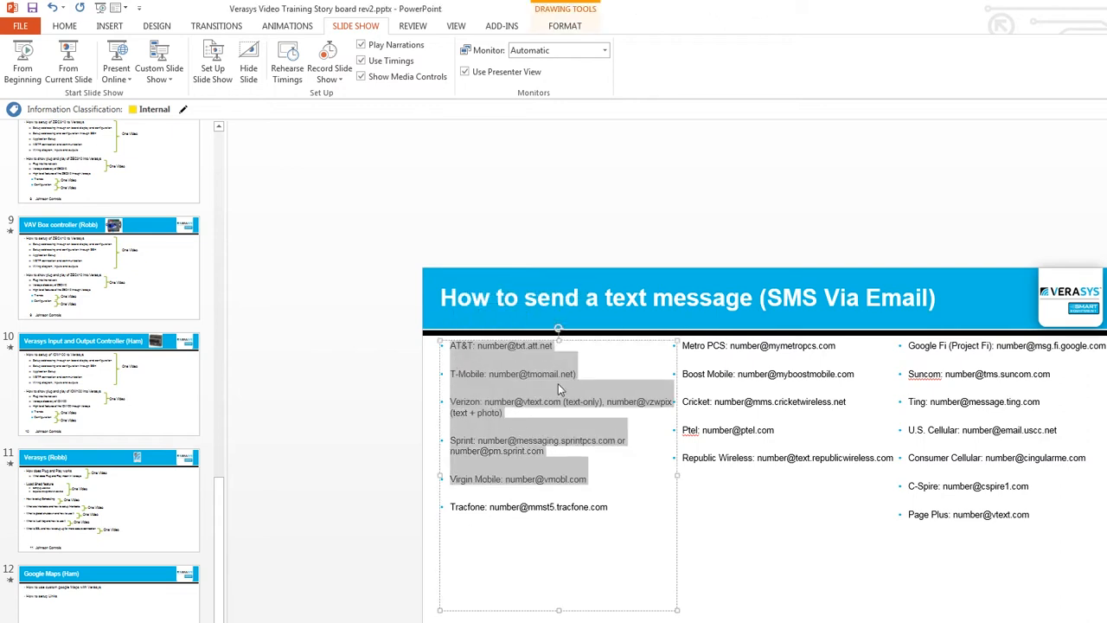
pyautogui.moveTo(548, 360)
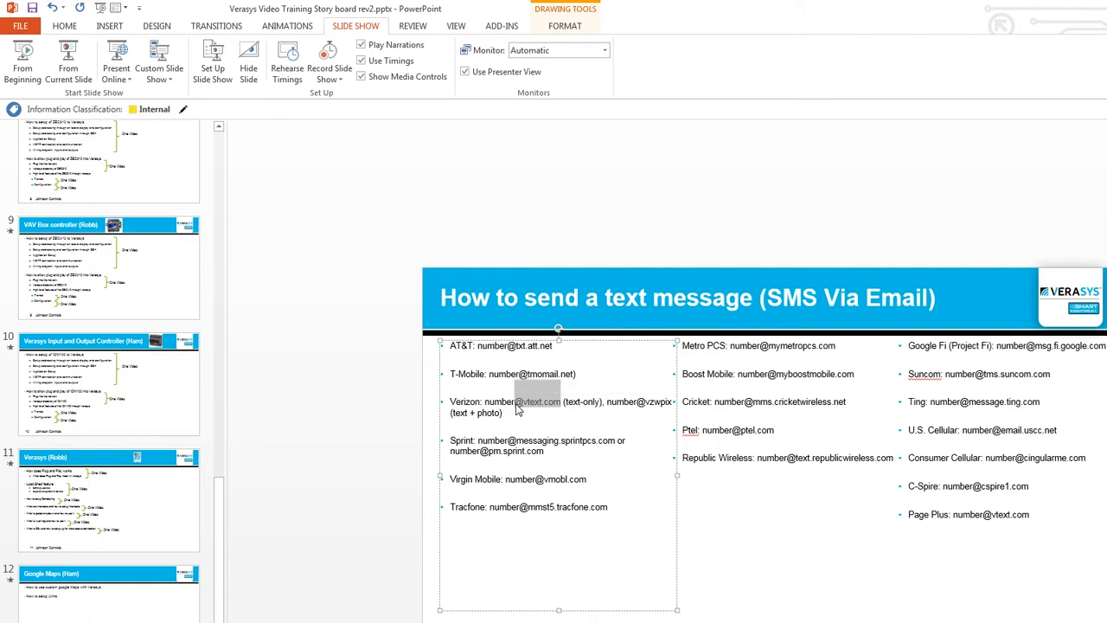
pyautogui.moveTo(655, 233)
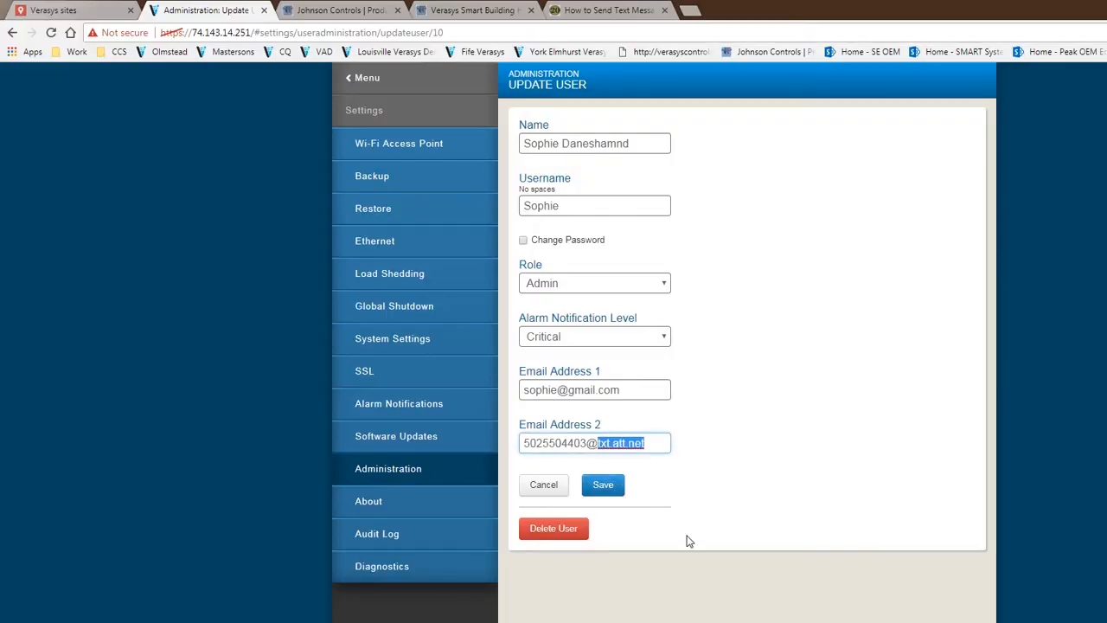
pyautogui.write('@vtext.com')
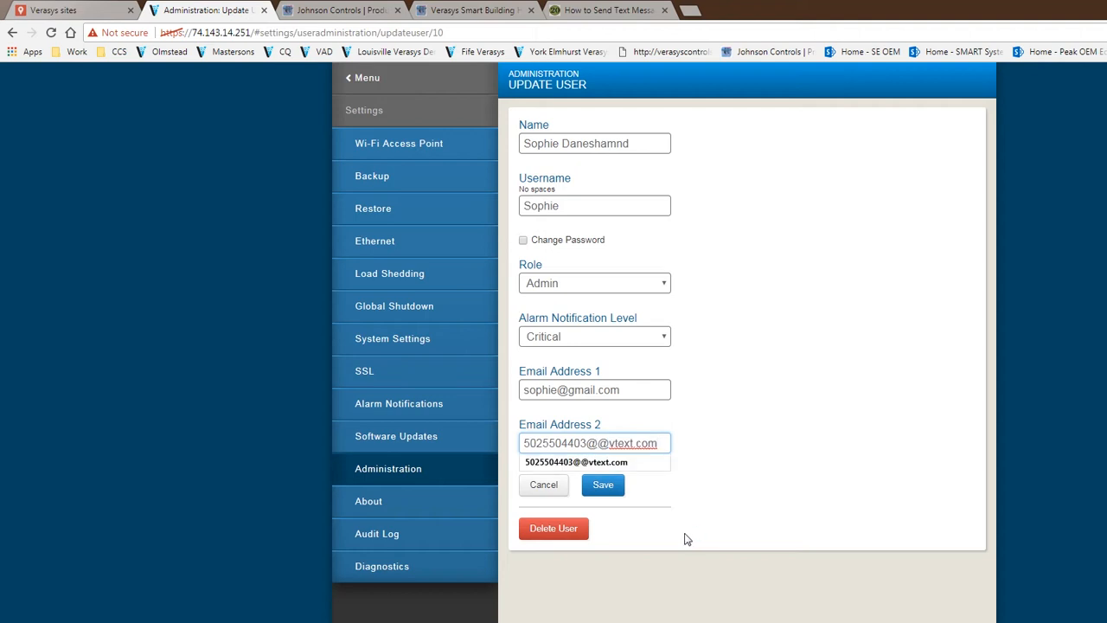
pyautogui.click(603, 485)
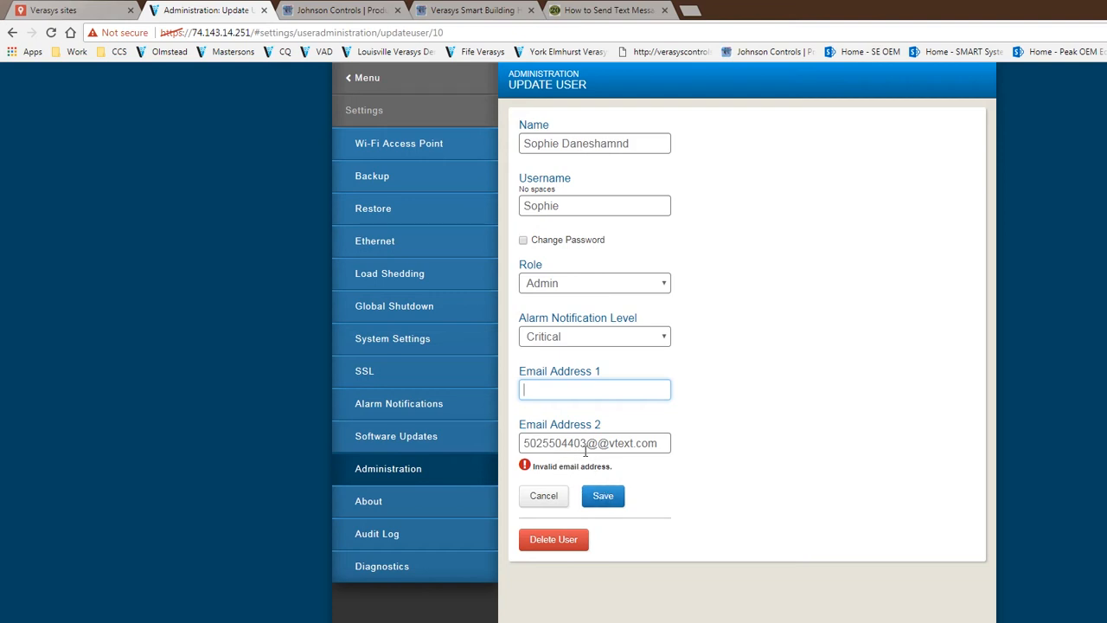
pyautogui.click(602, 496)
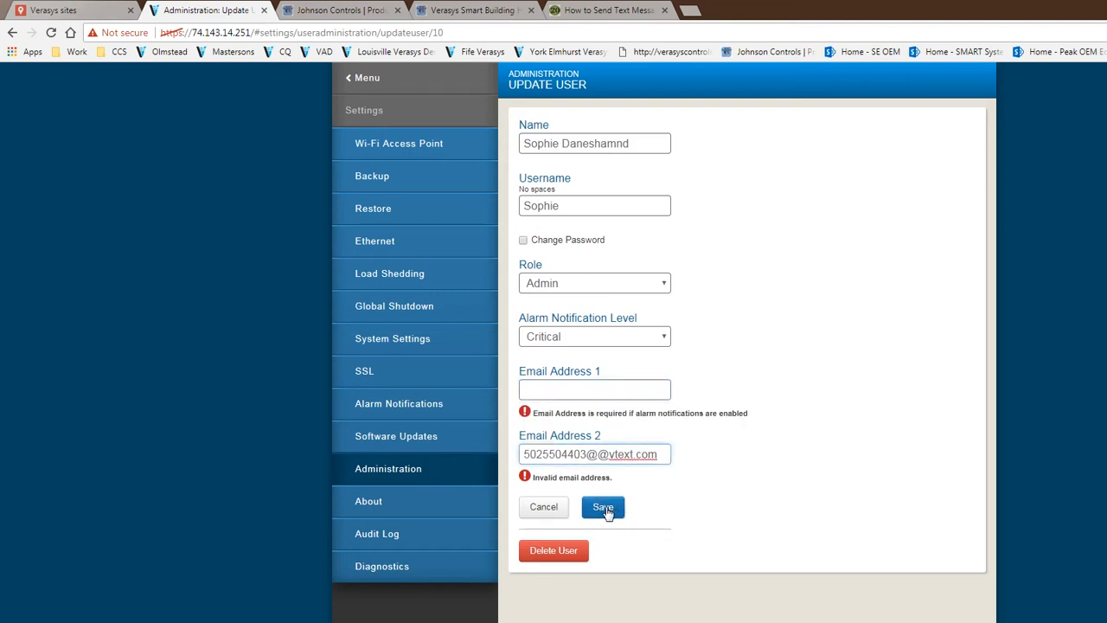
pyautogui.click(602, 507)
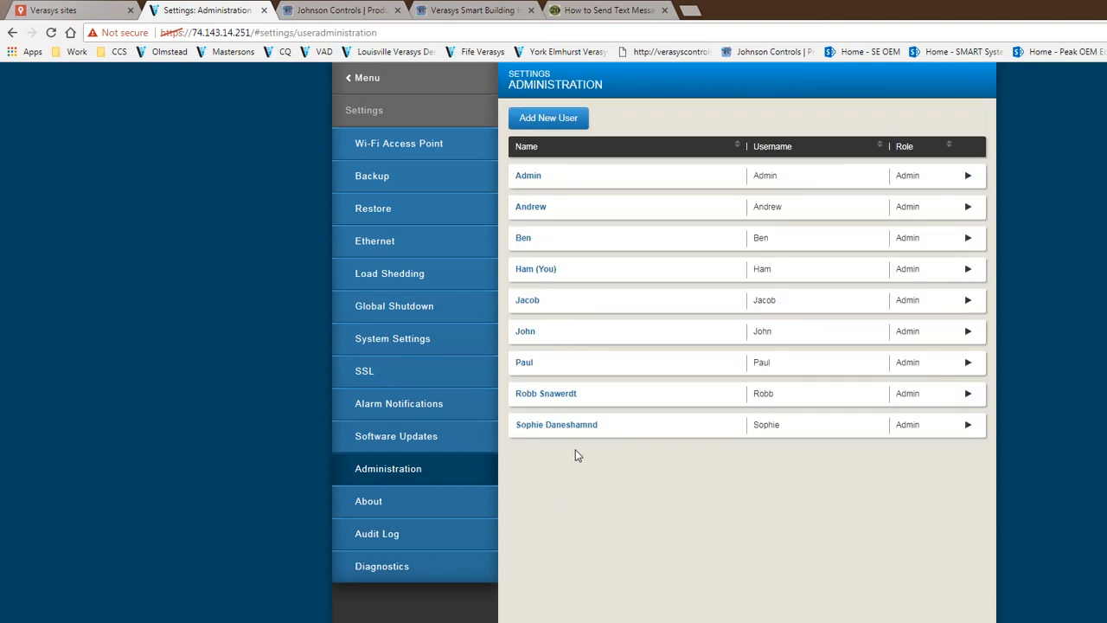
pyautogui.click(968, 425)
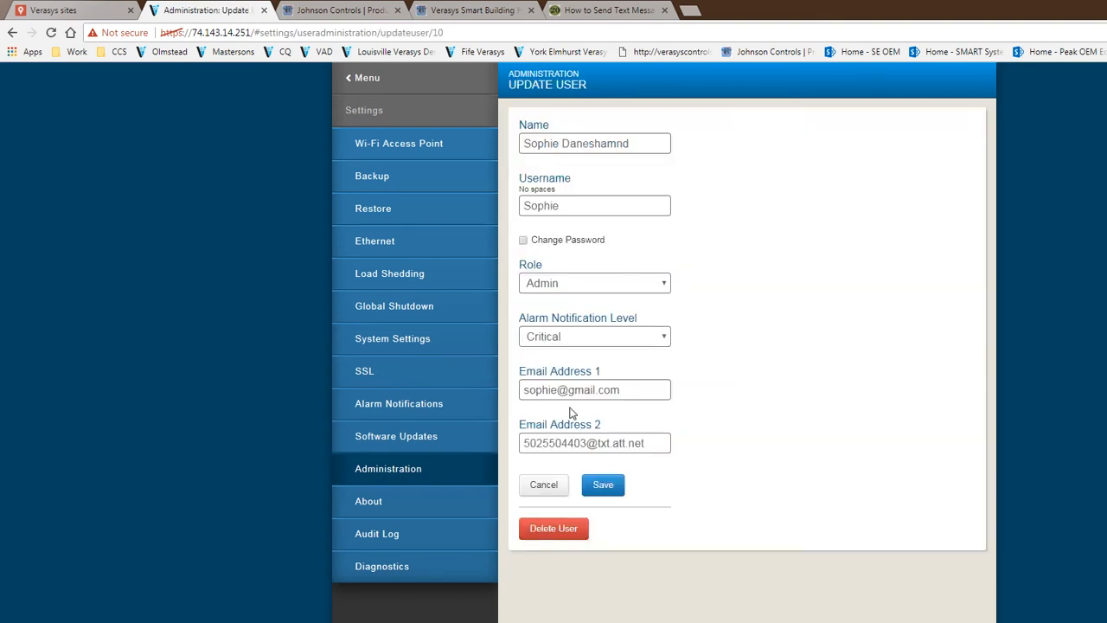
pyautogui.tripleClick(594, 443)
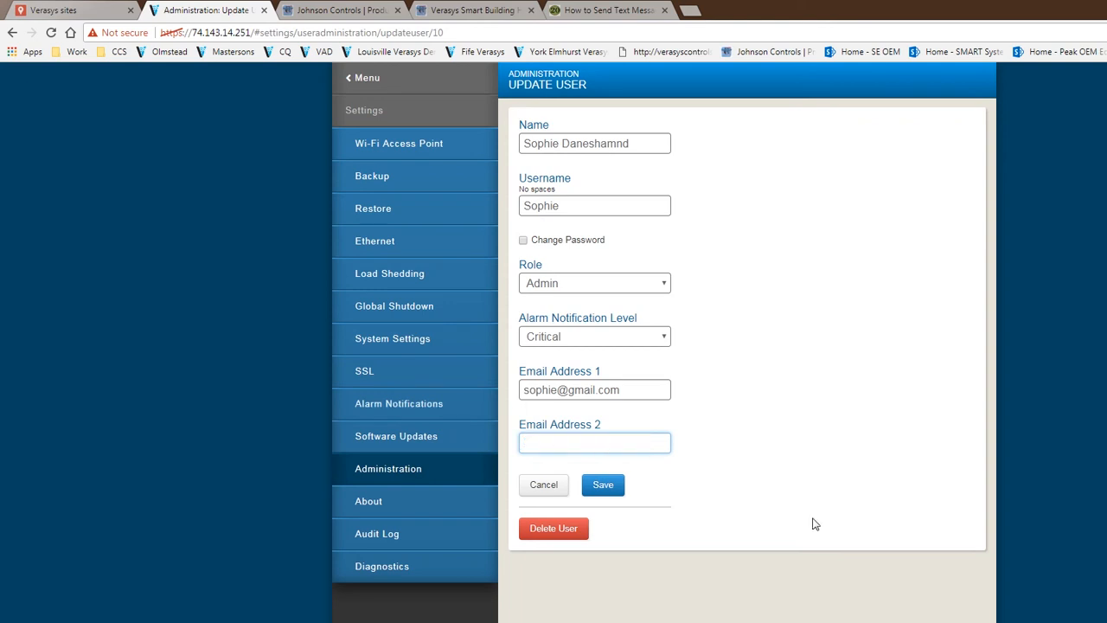
pyautogui.write('5024403')
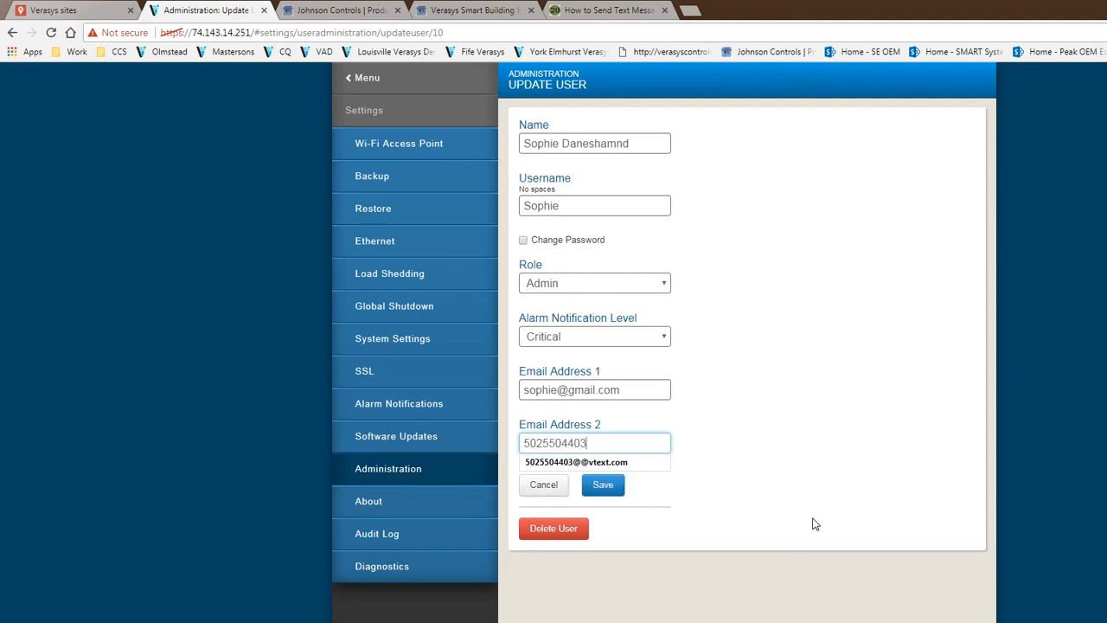
pyautogui.moveTo(688, 495)
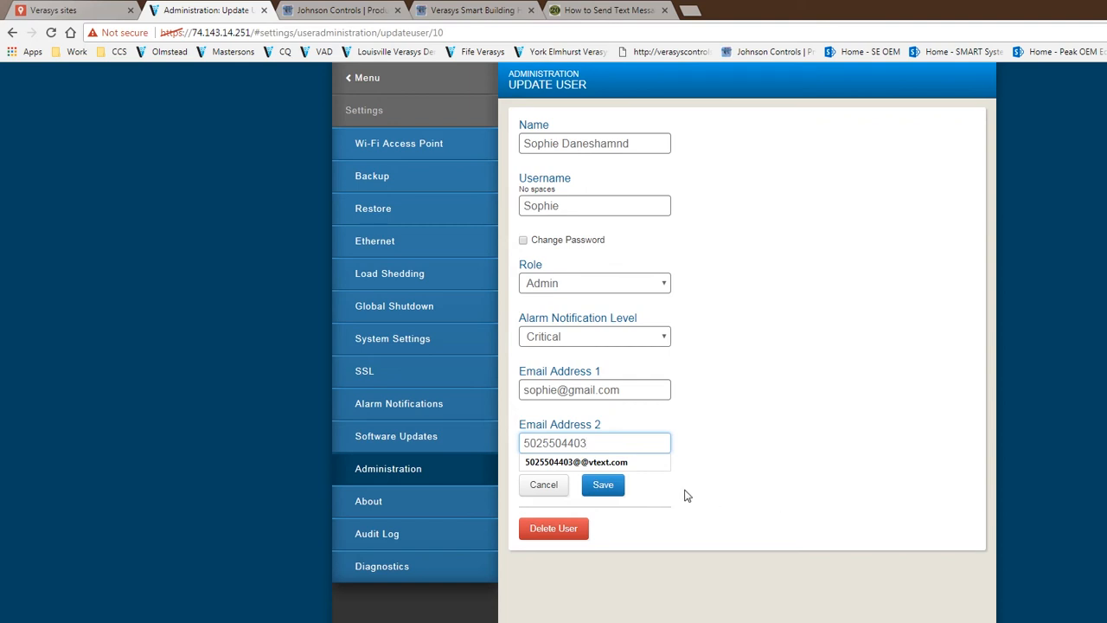
pyautogui.click(595, 461)
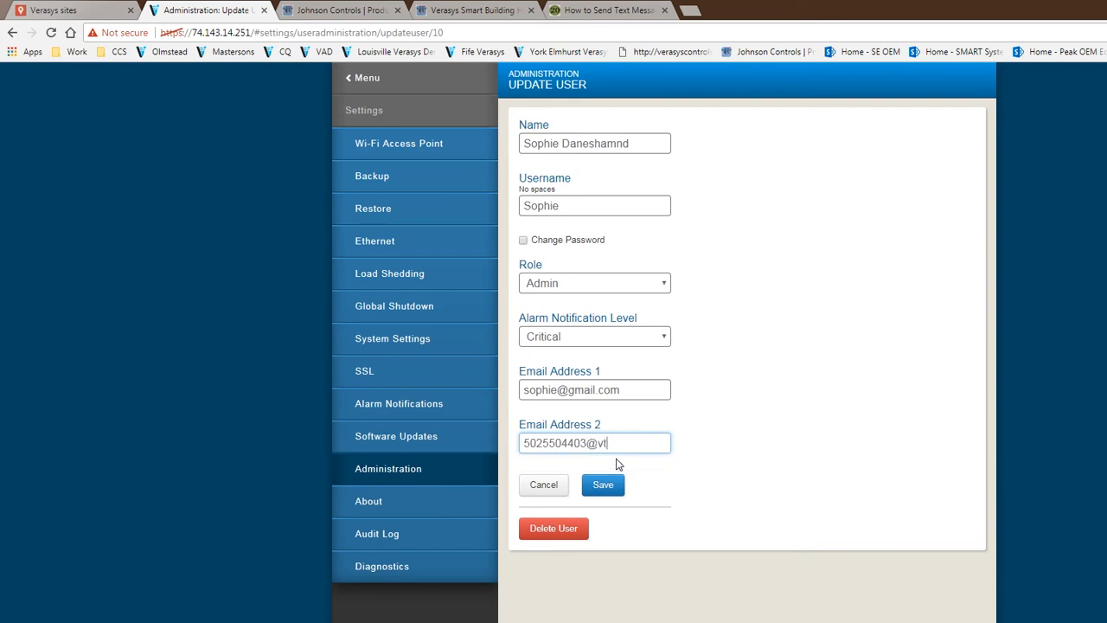
pyautogui.write('ext.co')
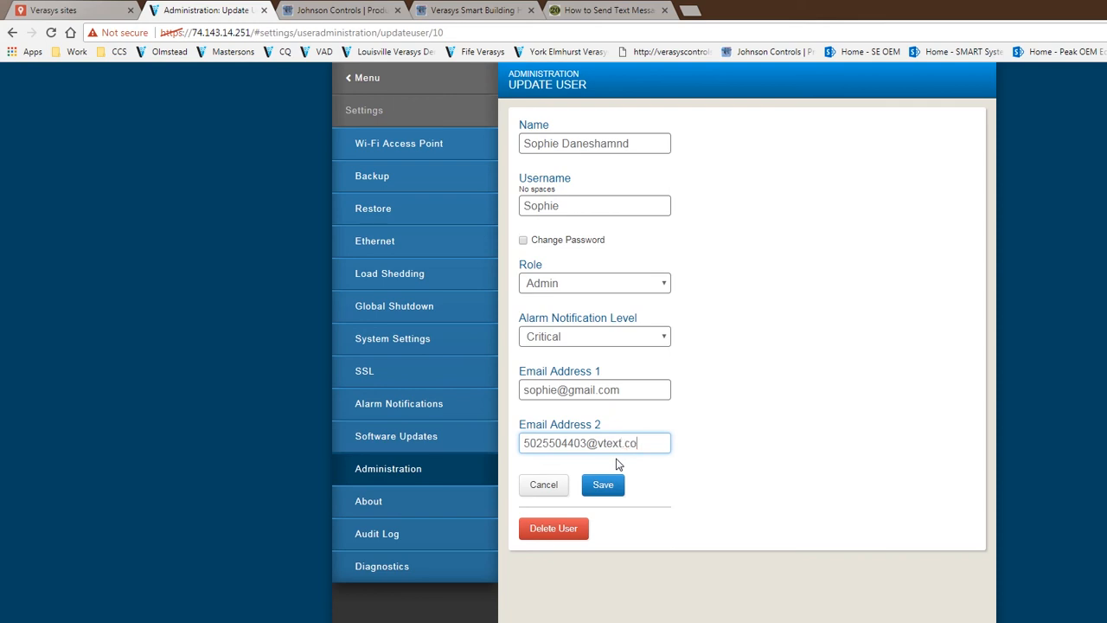
pyautogui.click(603, 484)
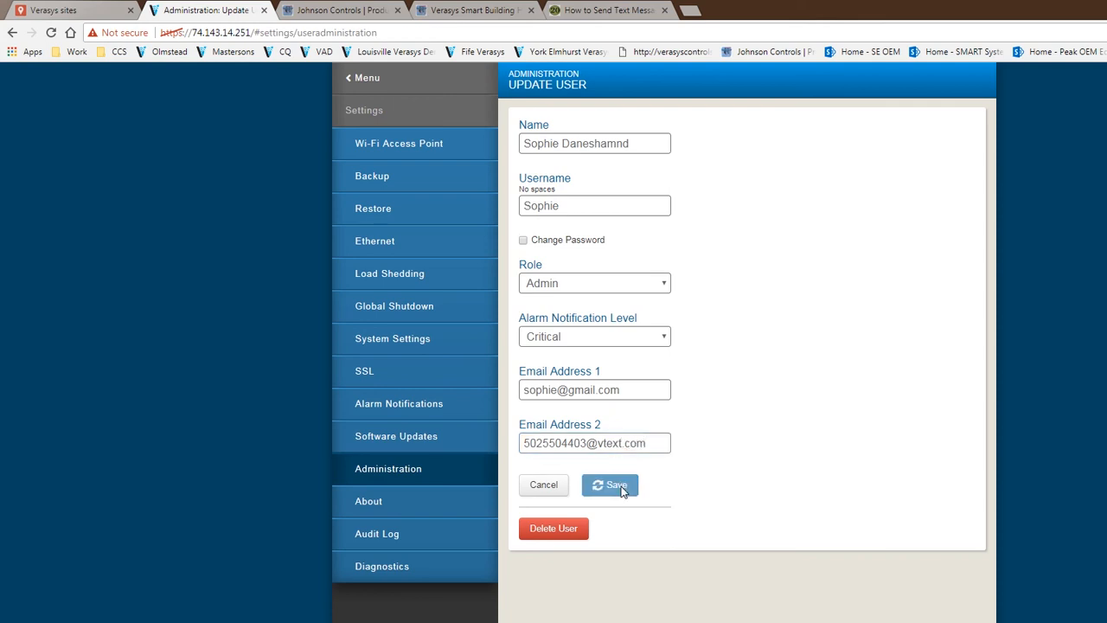
pyautogui.click(609, 484)
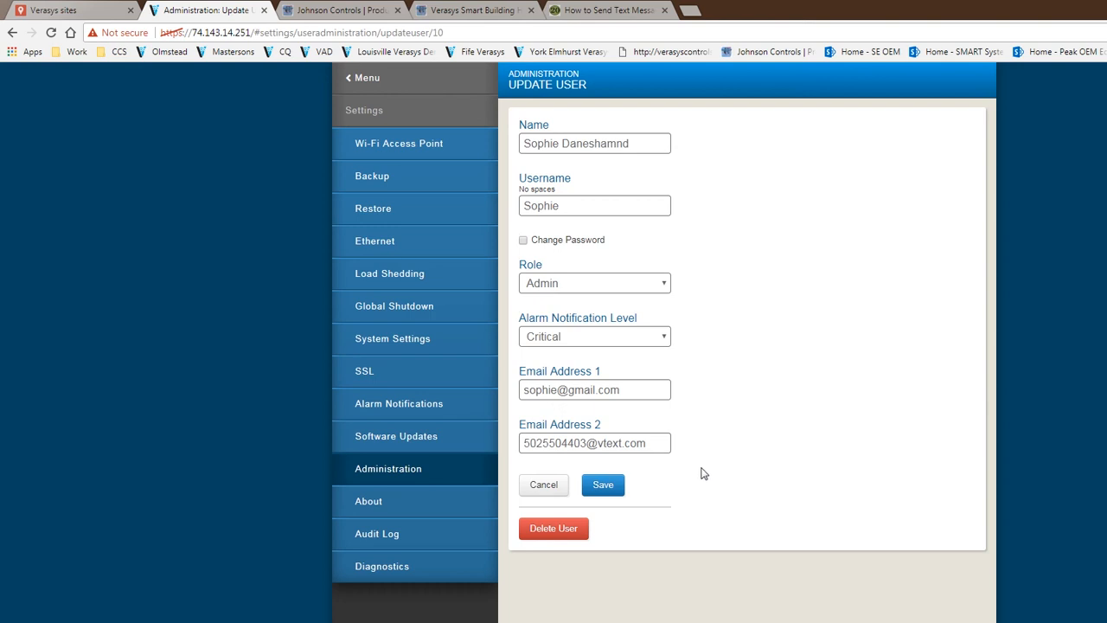
pyautogui.moveTo(688, 482)
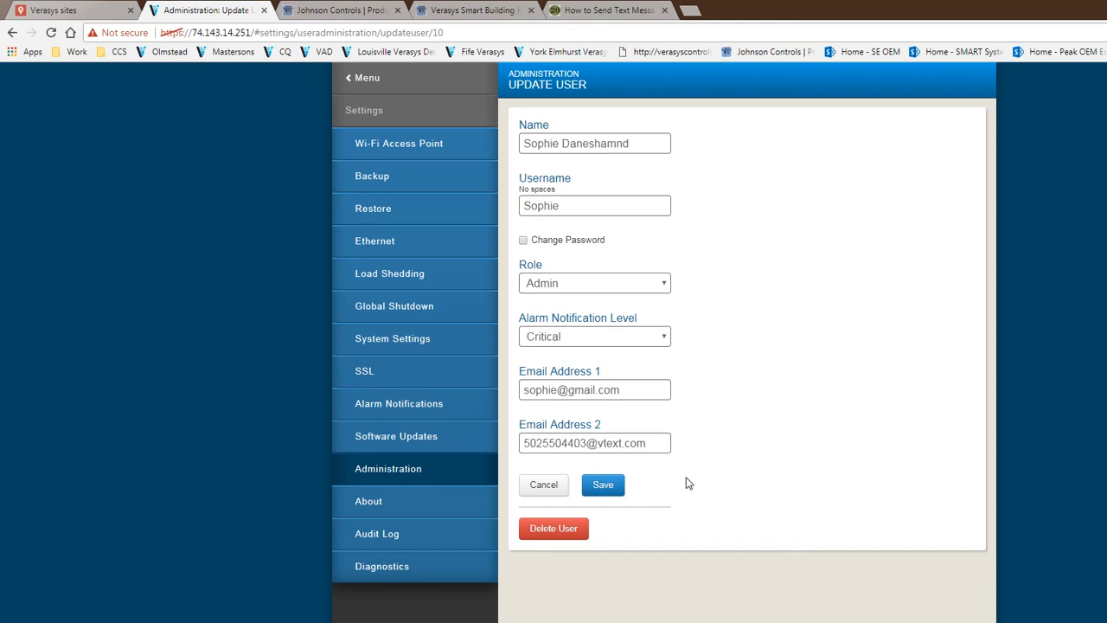